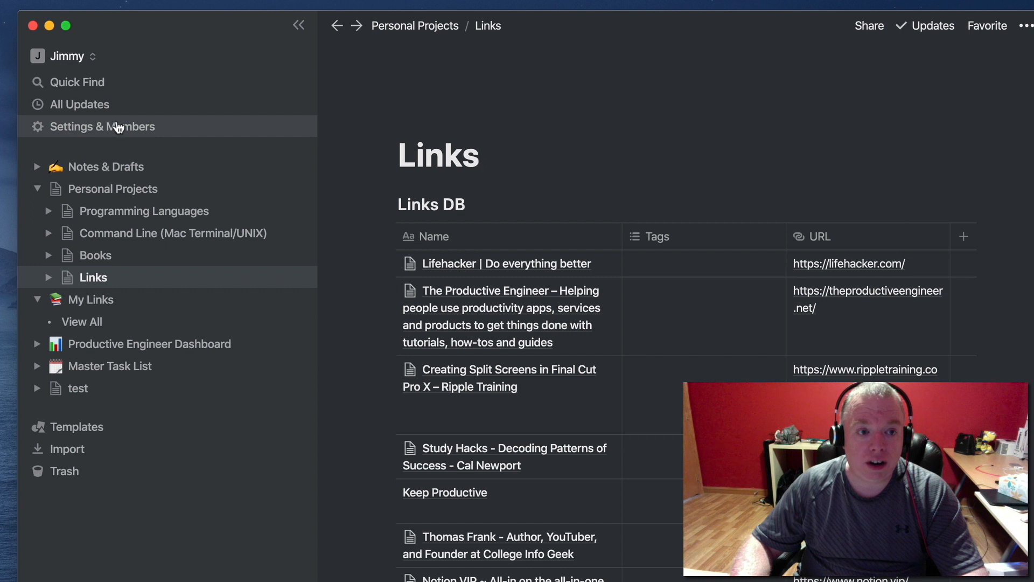
mouse_move(125, 131)
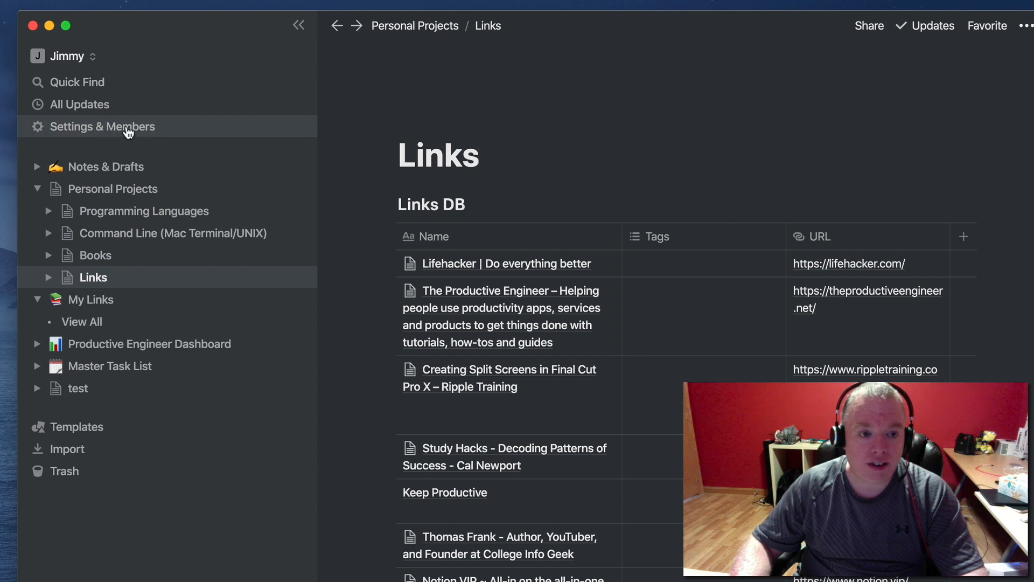
mouse_move(105, 132)
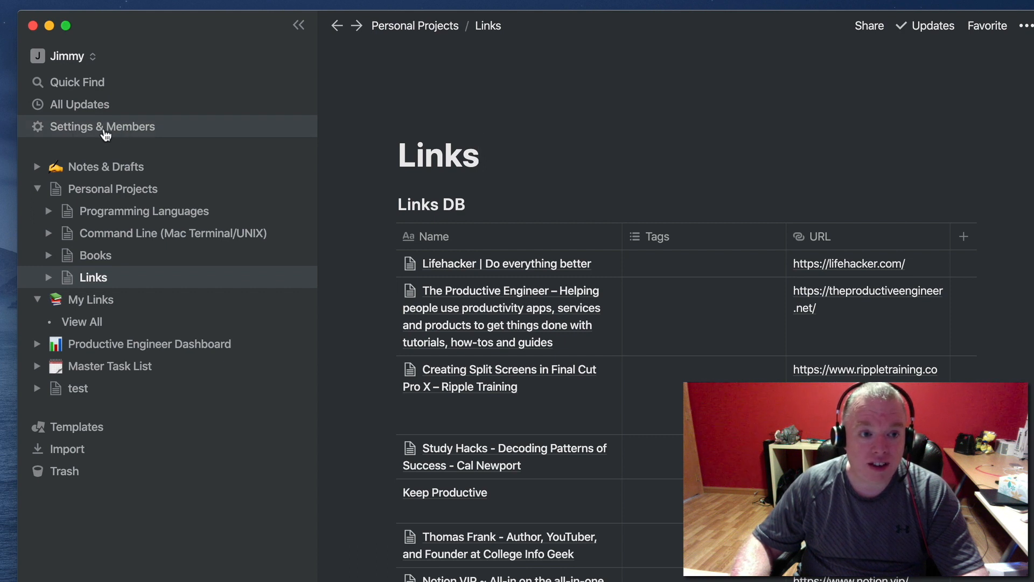
Open Settings & Members from the Notion sidebar over the Links page.
click(103, 127)
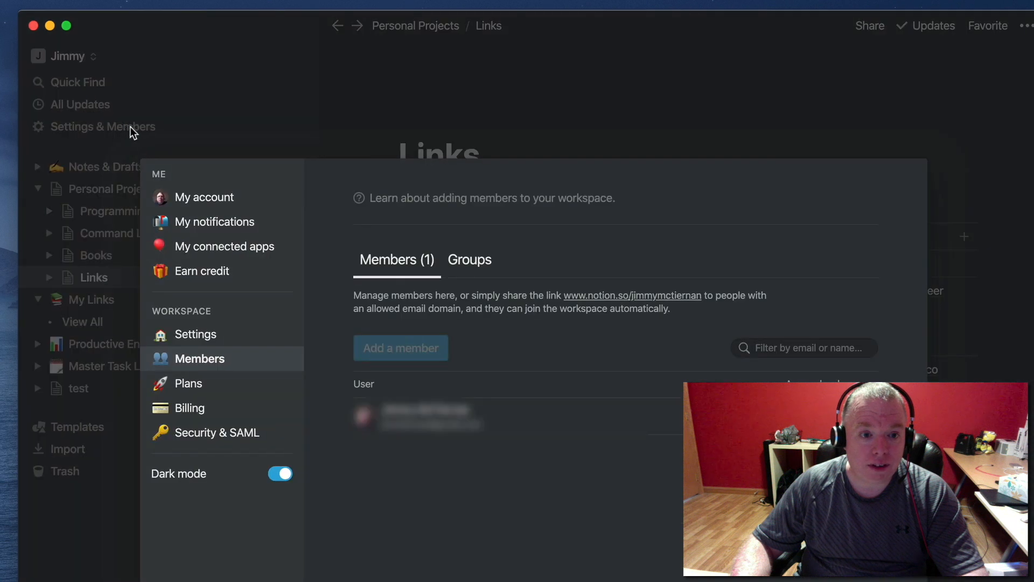
mouse_move(194, 334)
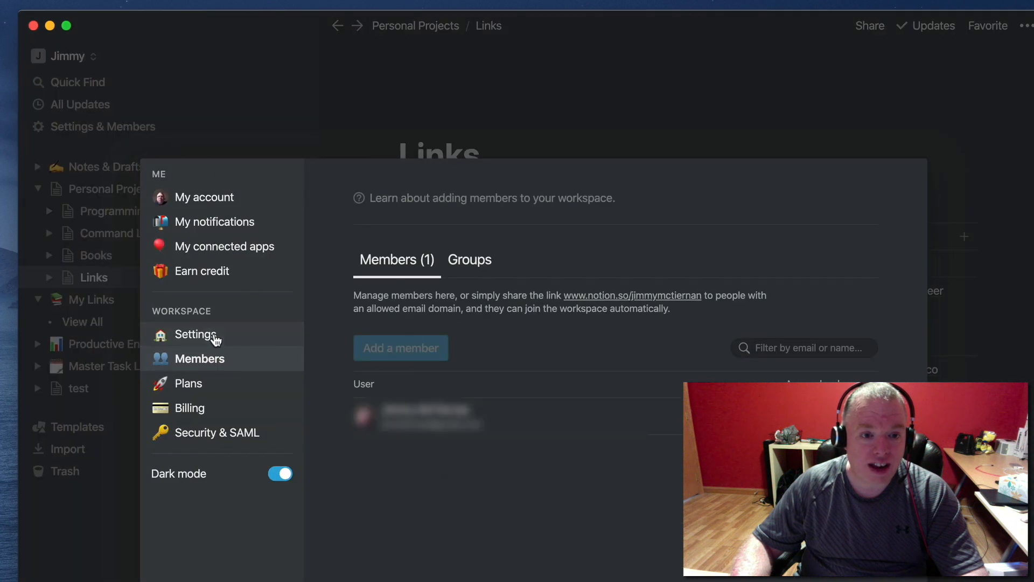
Show the general workspace settings and reach the Export content section.
click(195, 334)
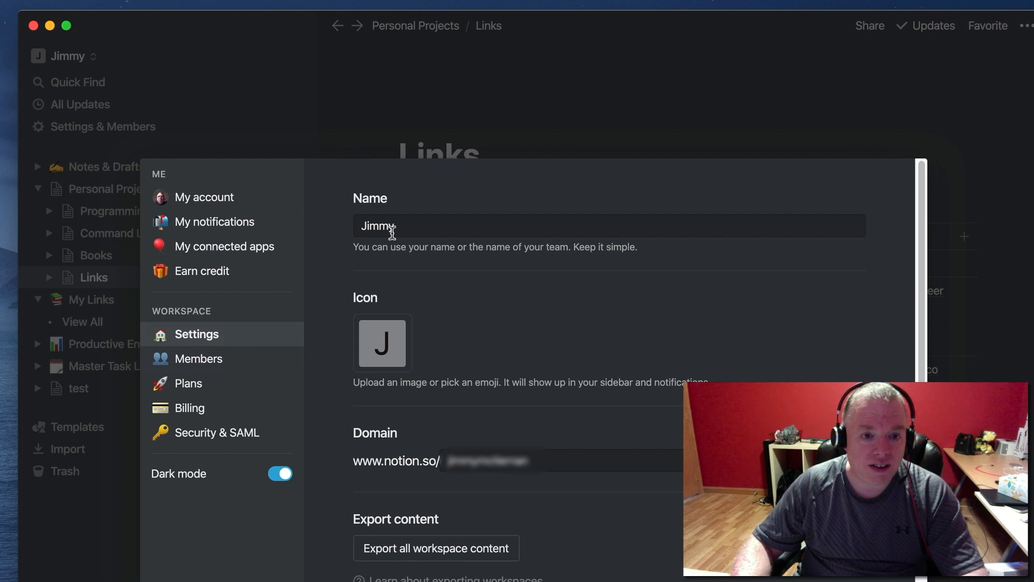
scroll(down, 3)
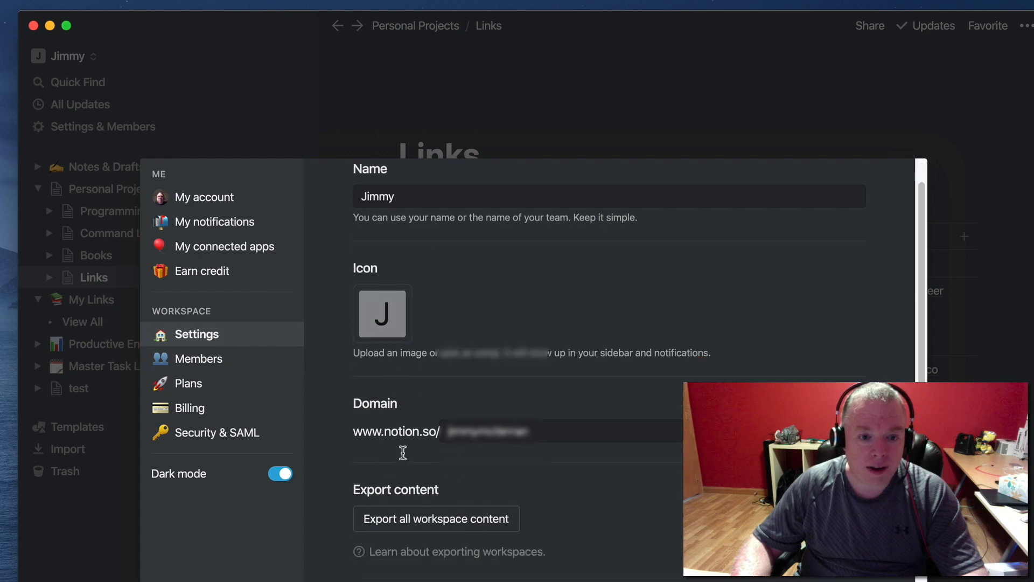
scroll(down, 3)
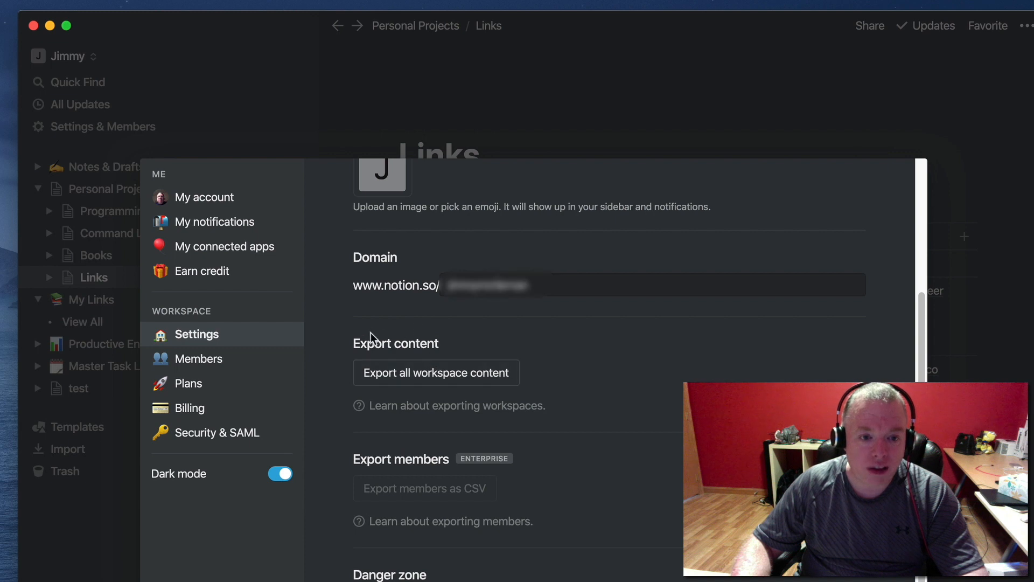
mouse_move(515, 379)
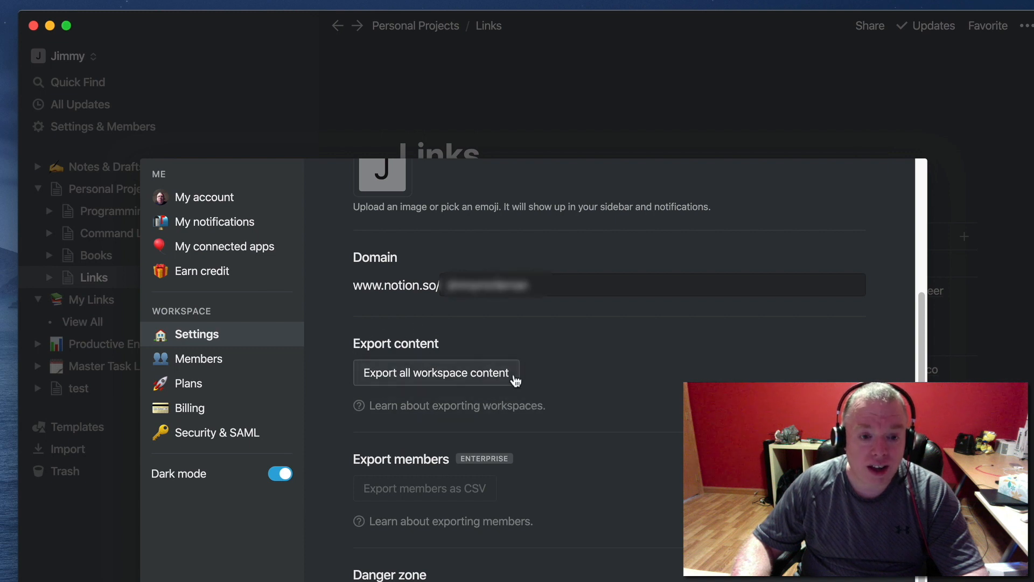
mouse_move(422, 379)
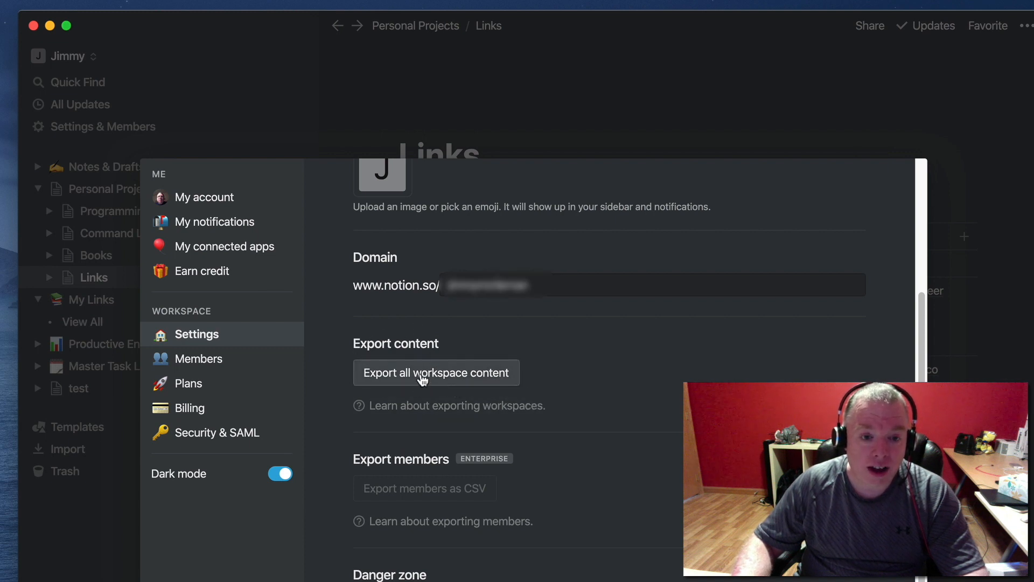
mouse_move(444, 405)
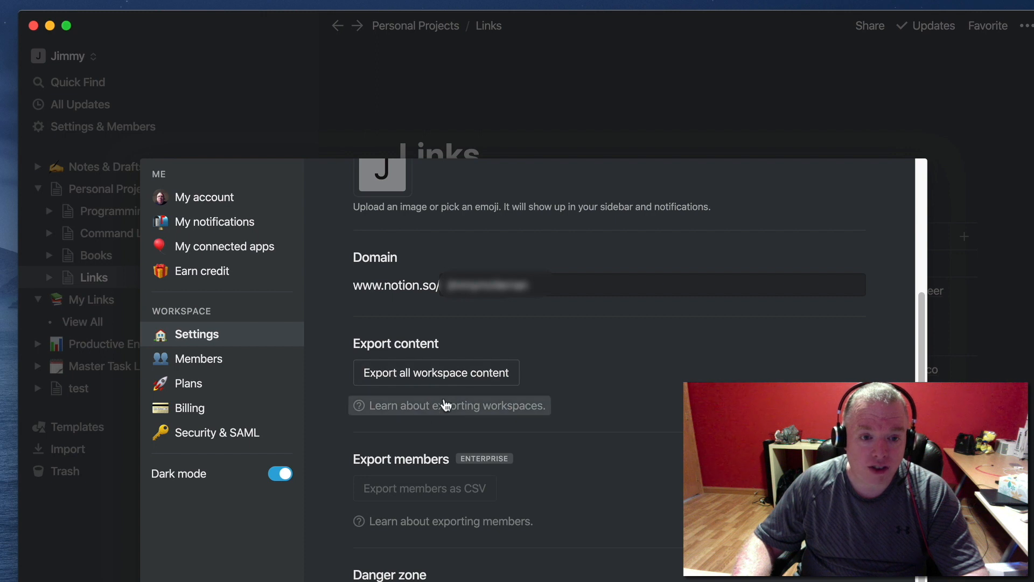
mouse_move(428, 412)
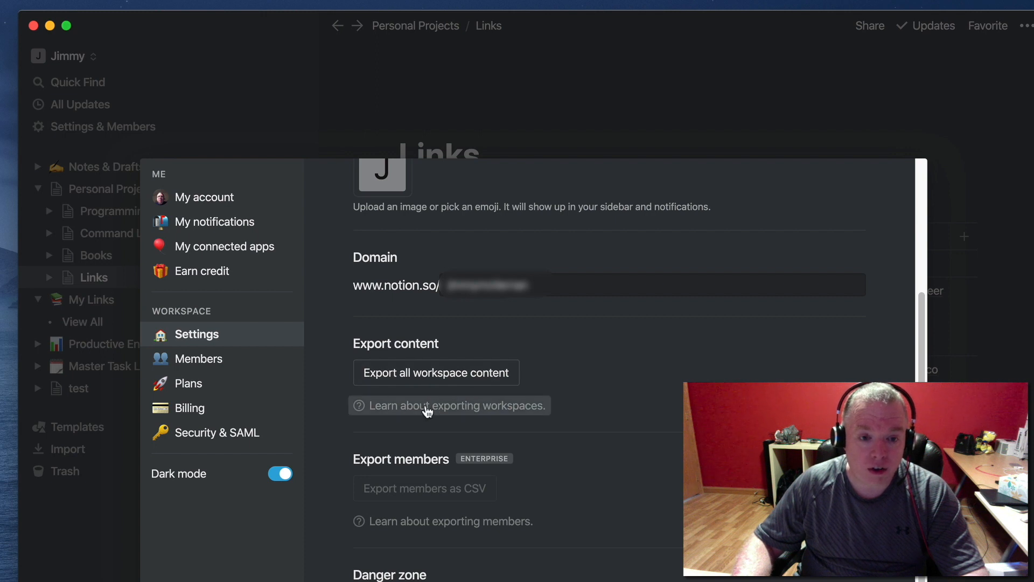
mouse_move(554, 411)
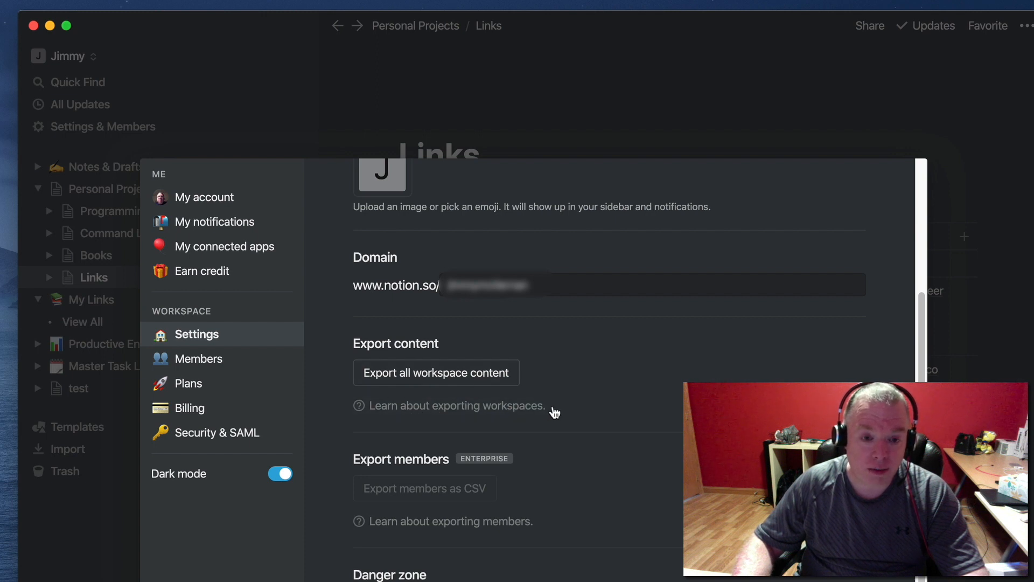
mouse_move(387, 373)
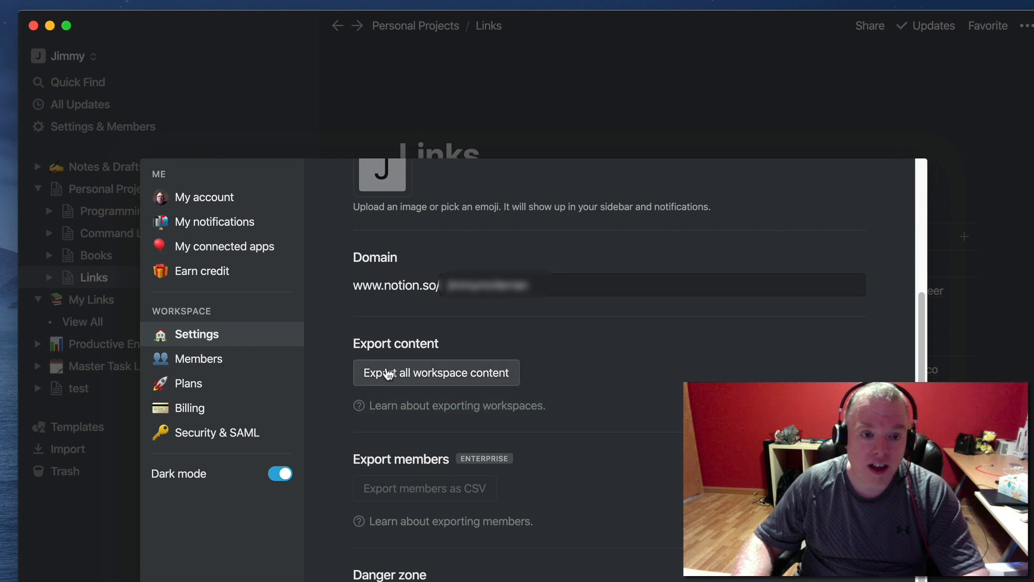
mouse_move(467, 380)
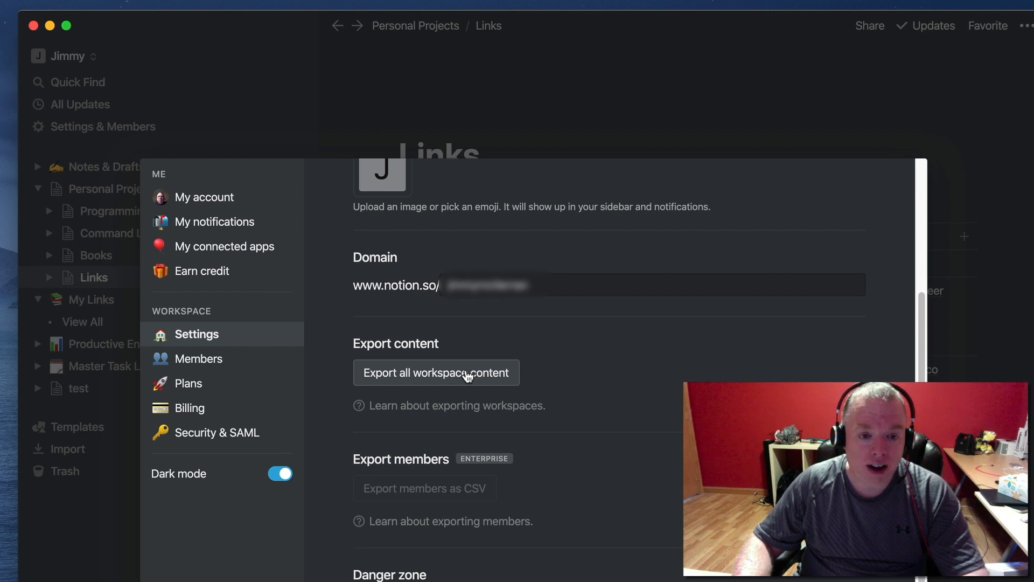
Export all workspace content in Markdown & CSV format, covering 139 pages.
click(435, 372)
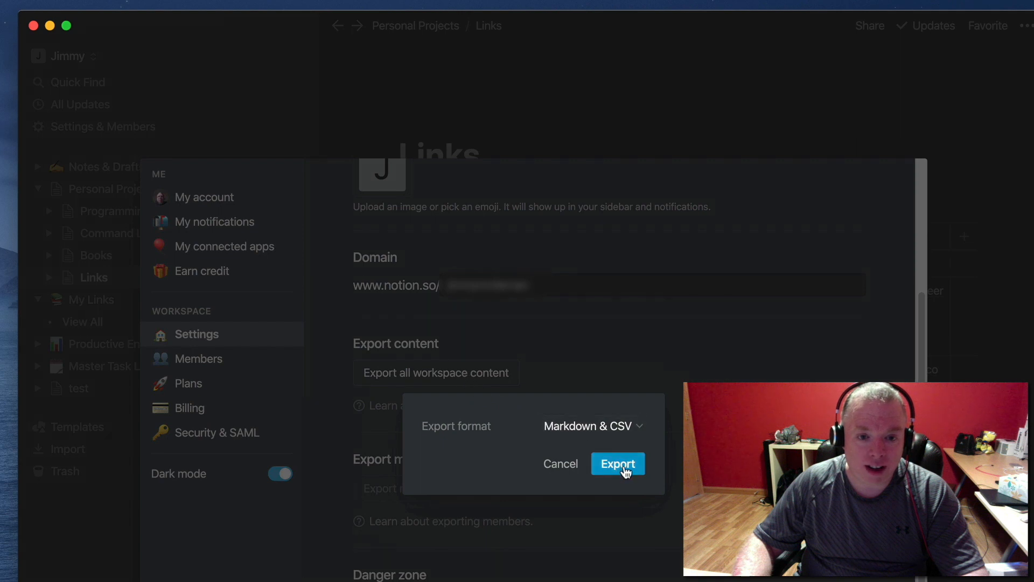
mouse_move(495, 442)
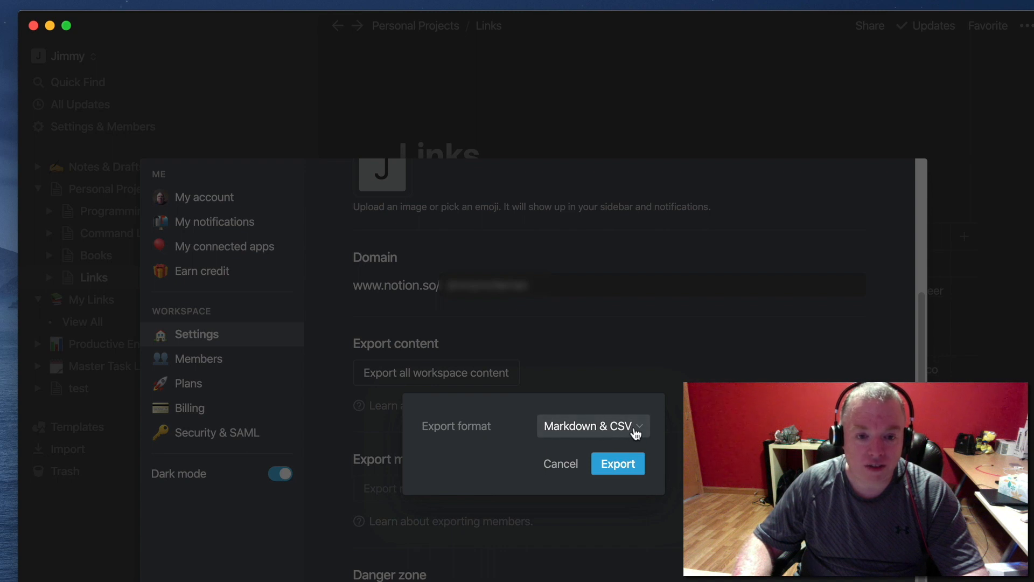
click(592, 426)
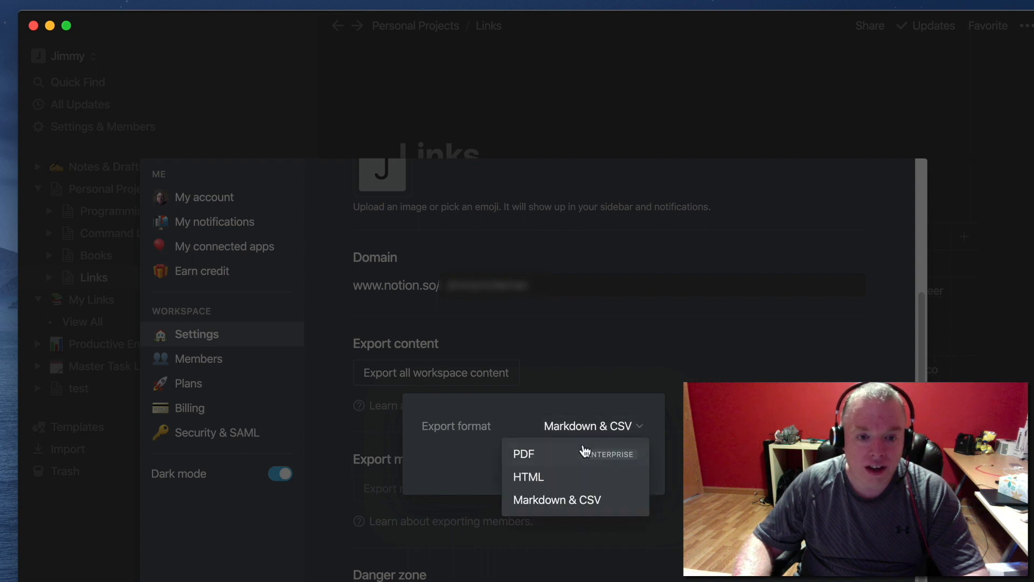
mouse_move(570, 456)
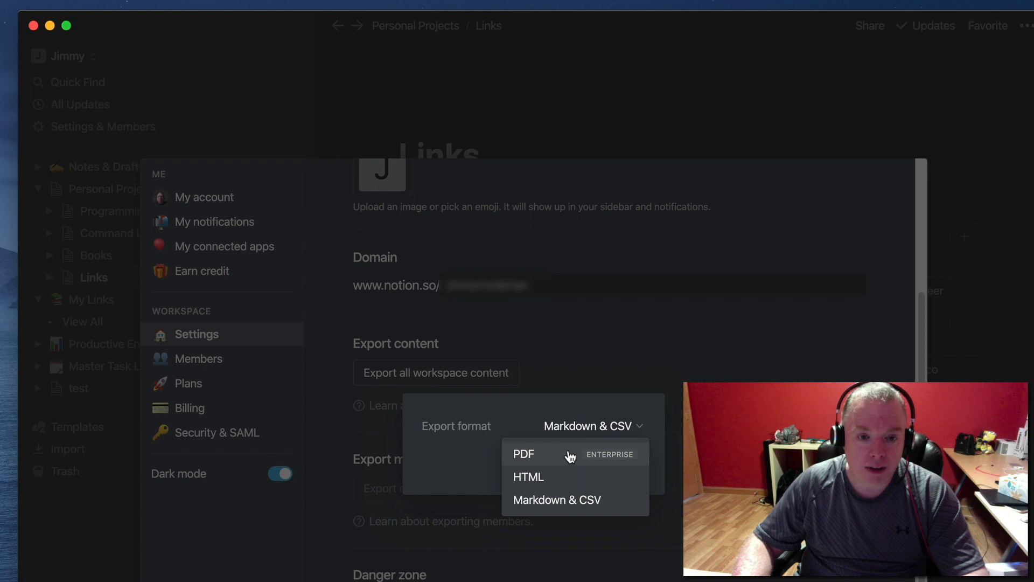
mouse_move(567, 481)
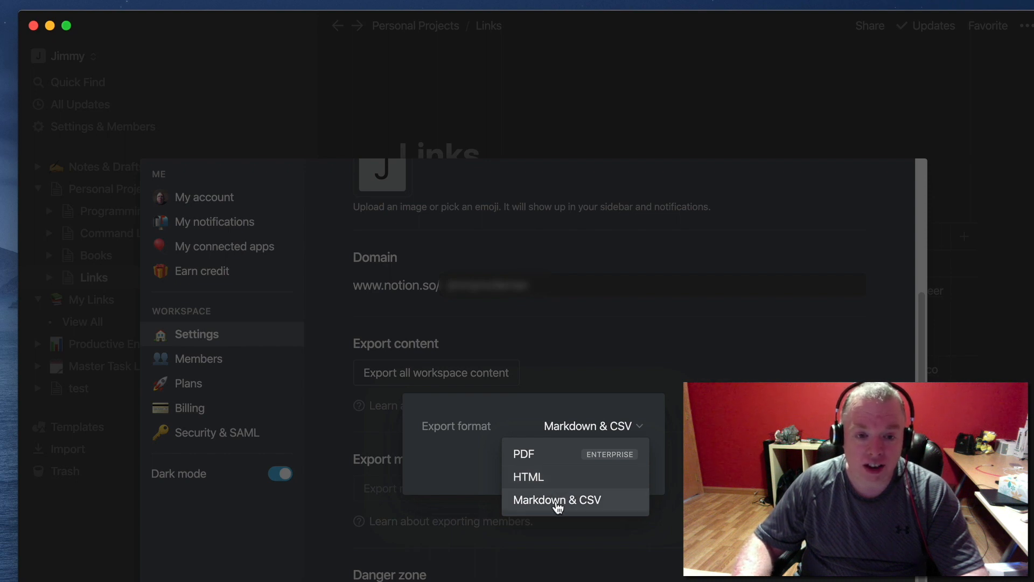
click(556, 498)
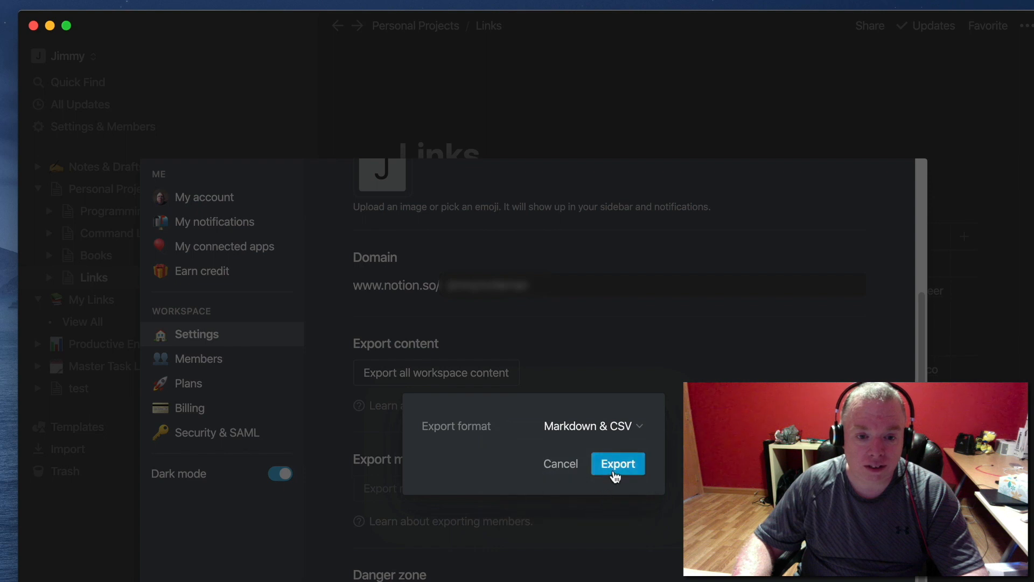
click(617, 463)
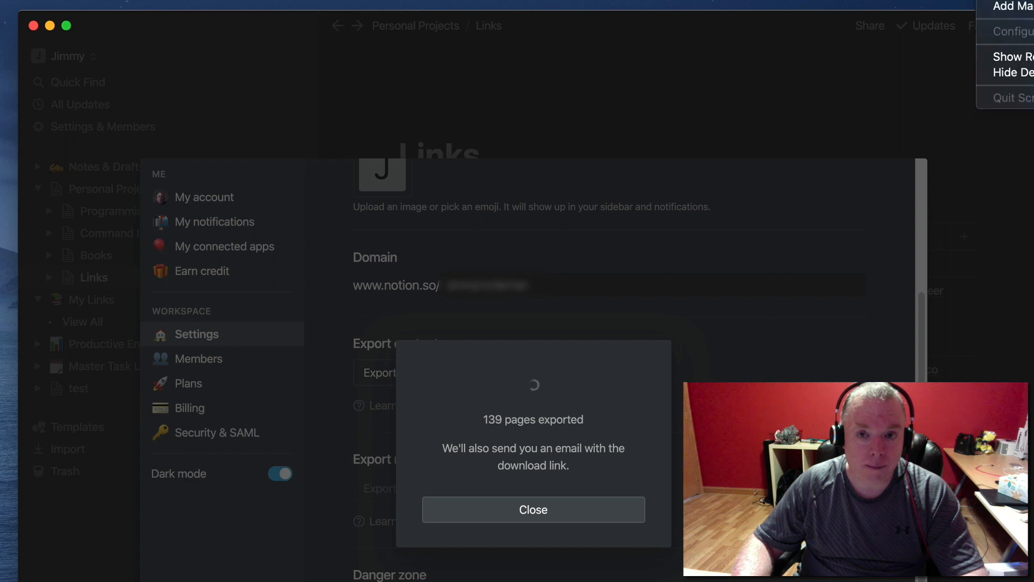
Save the export zip to the Desktop as export_markdown_csv_04_03_20.zip.
click(533, 509)
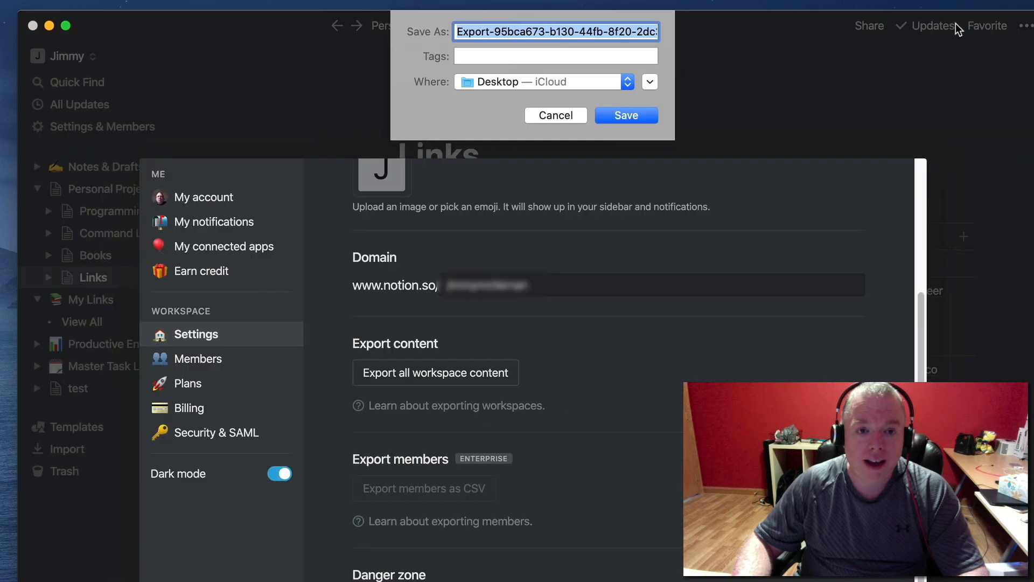
mouse_move(533, 50)
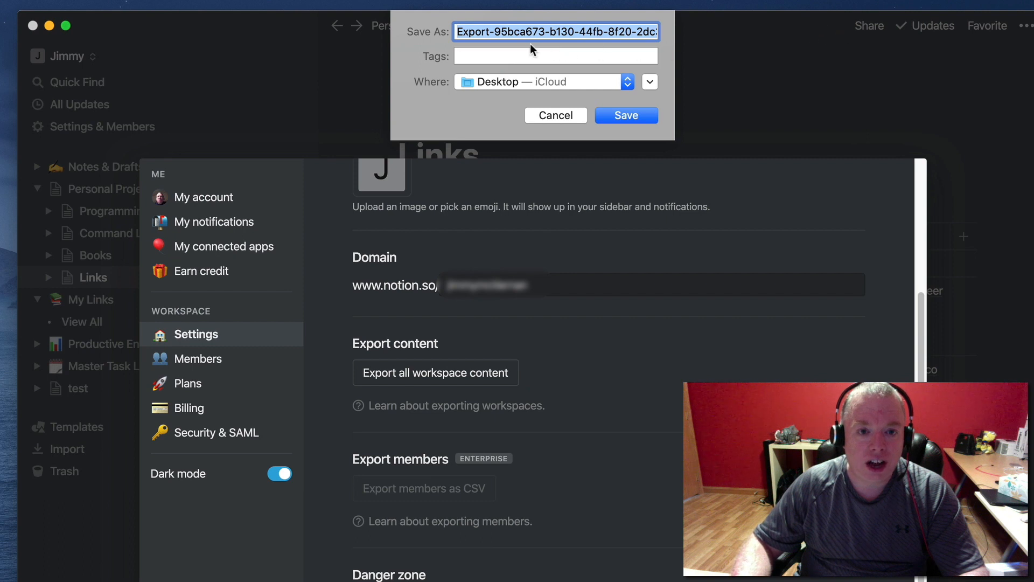
mouse_move(509, 43)
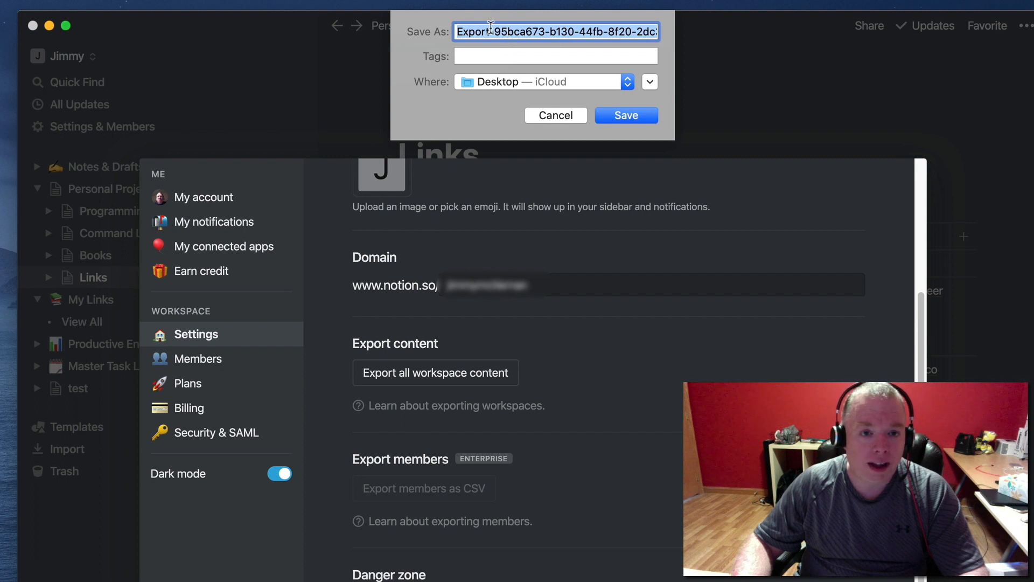
mouse_move(955, 34)
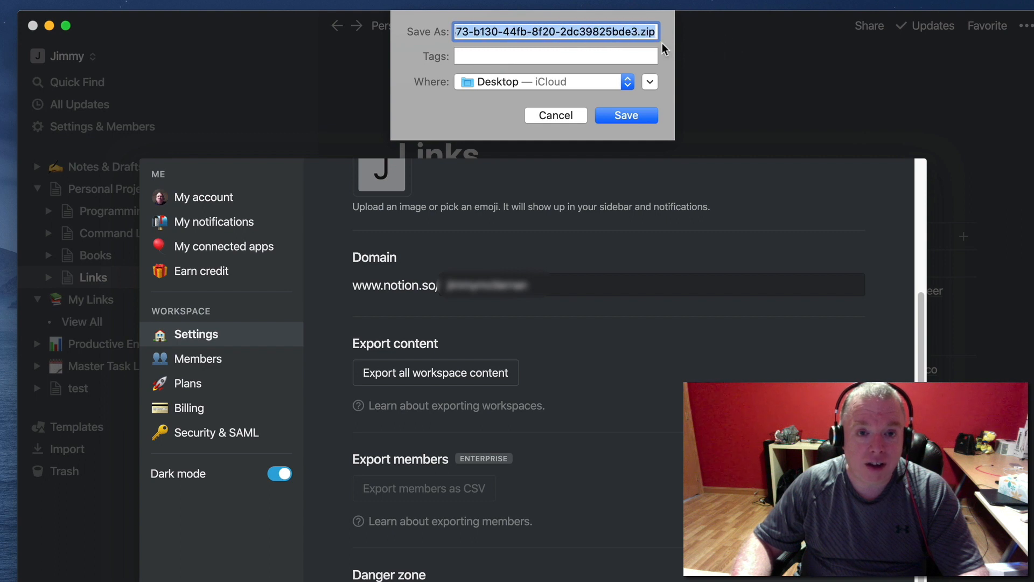
mouse_move(833, 105)
text(e)
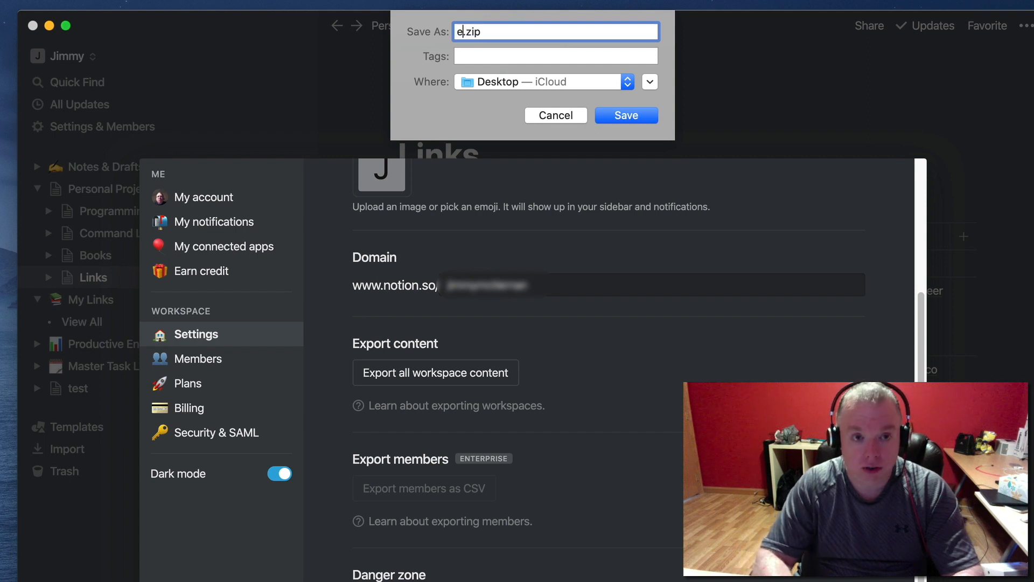
text(xport_)
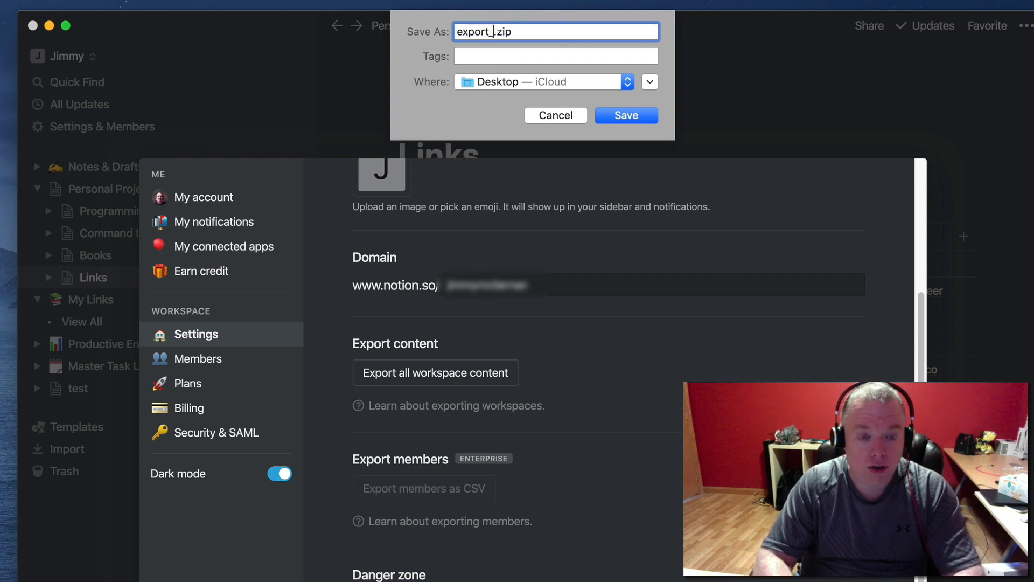
text(markdown_c)
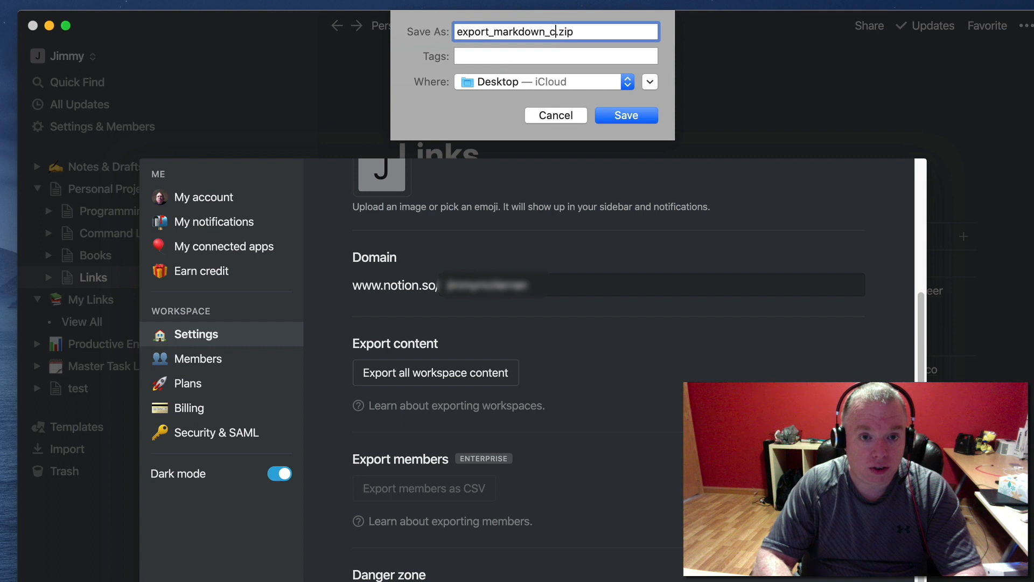
text(sv_)
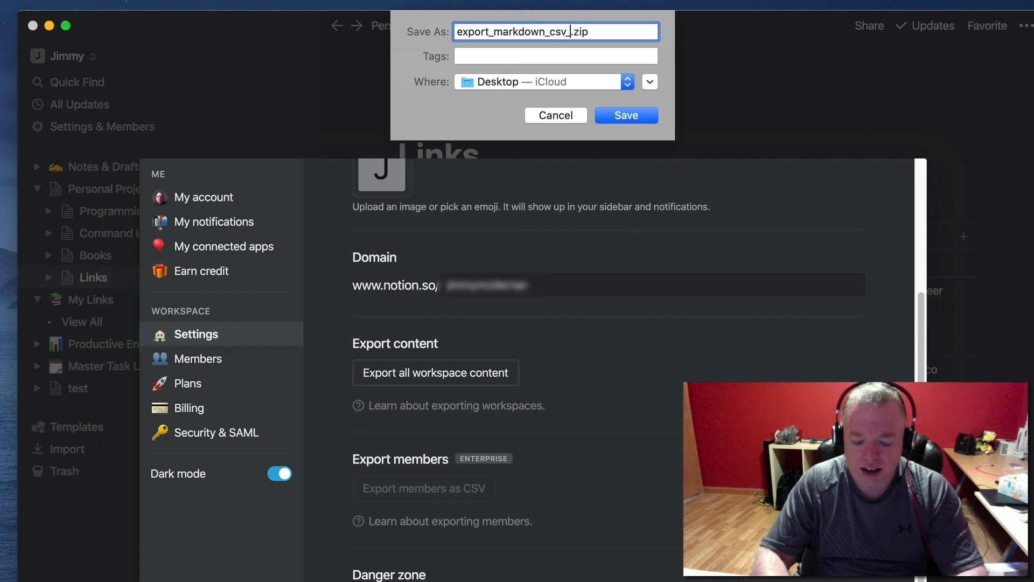
text(0)
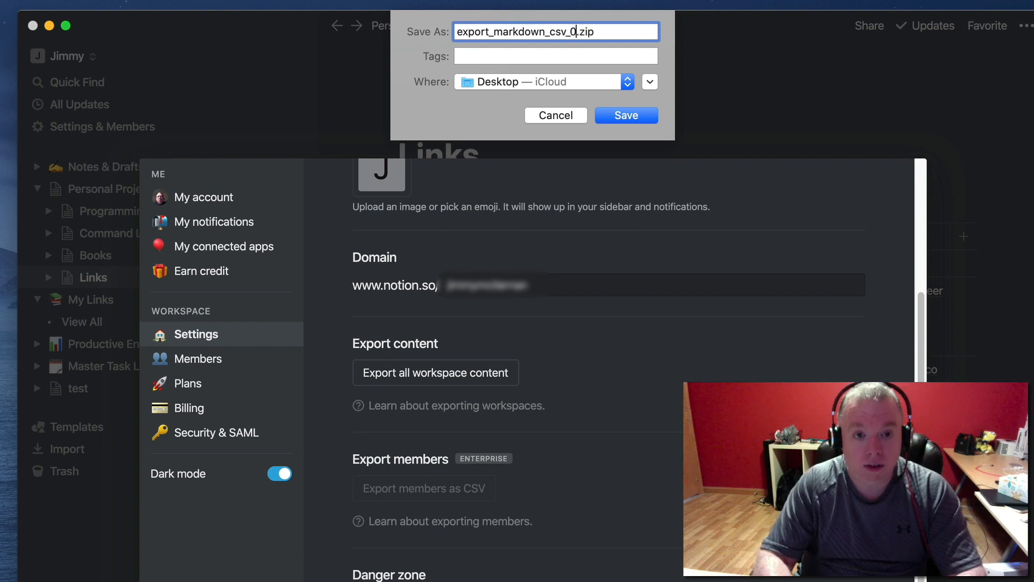
text(4_0)
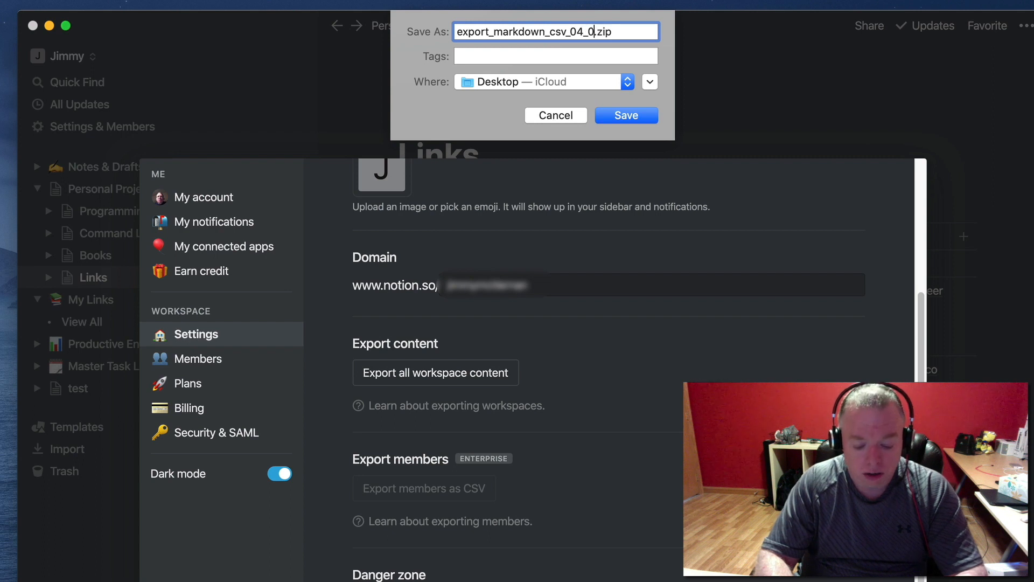
text(3_)
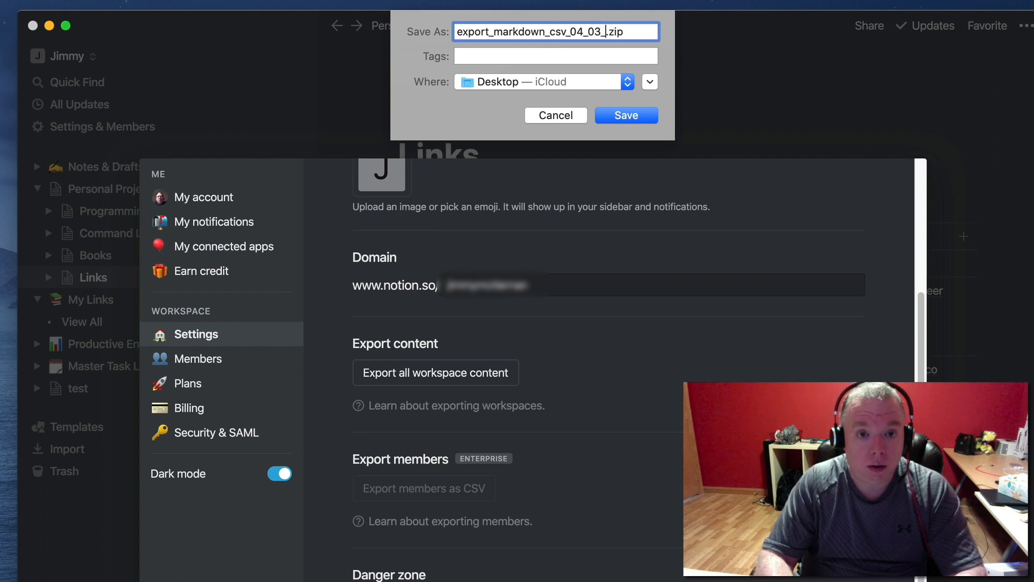
text(20)
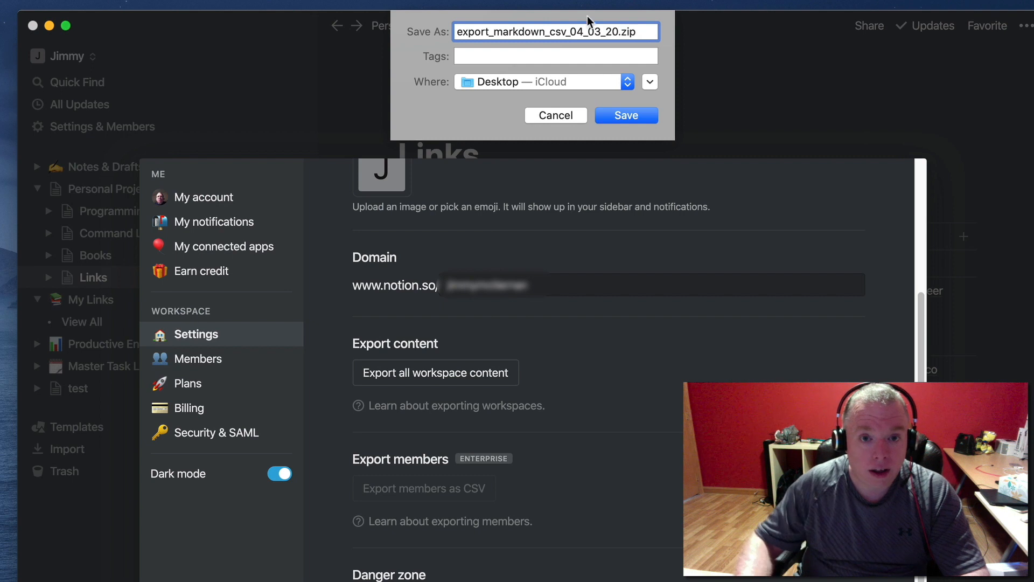
mouse_move(794, 194)
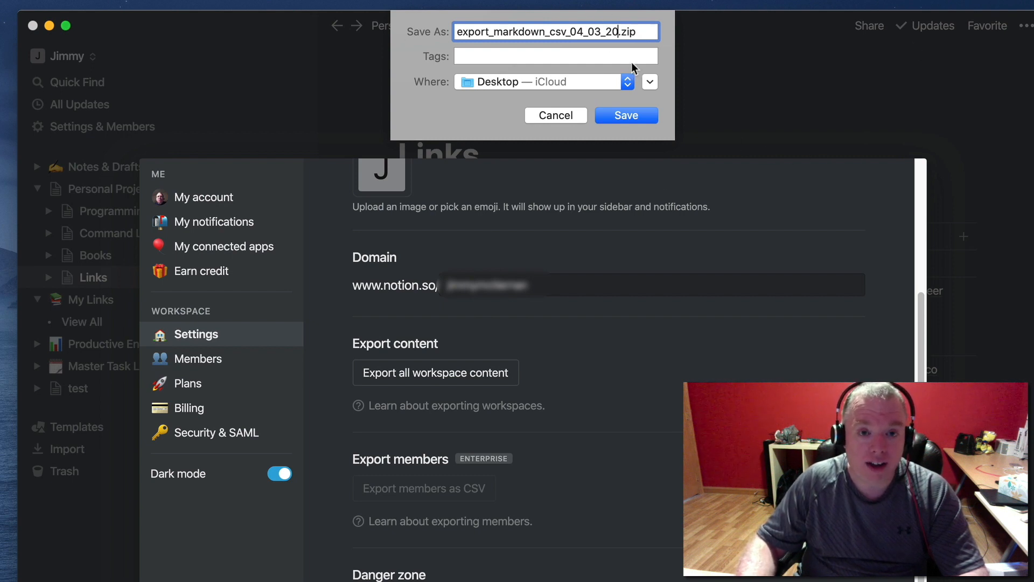
mouse_move(630, 105)
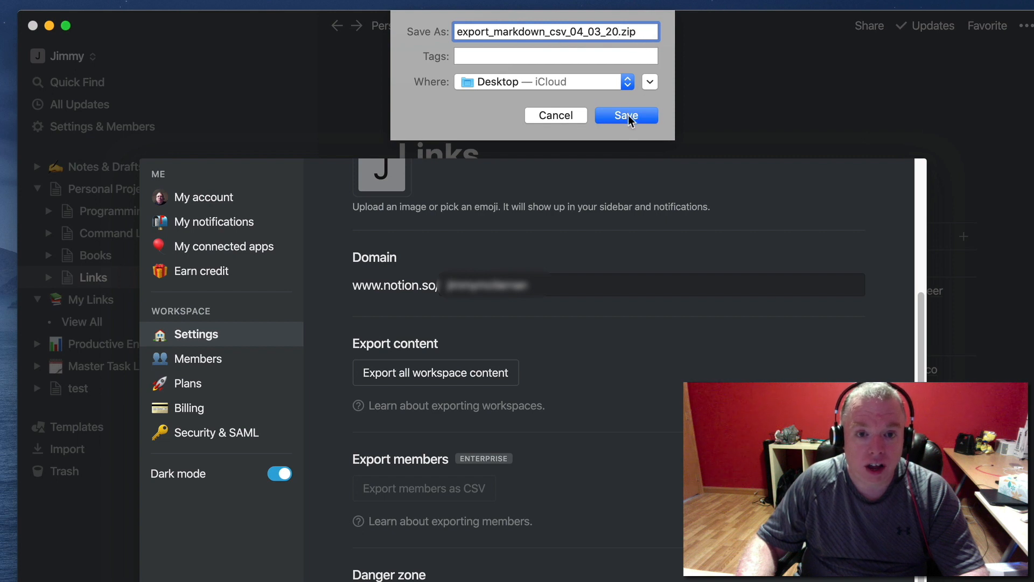
click(625, 115)
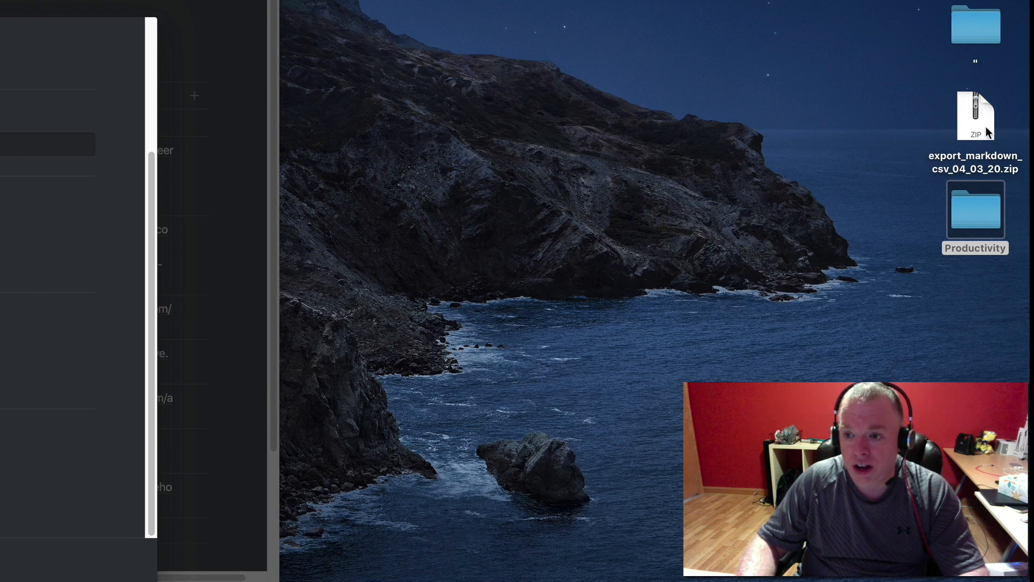
Unzip the export archive on the Desktop and open the export_markdown_csv_04_03_20 folder.
double_click(975, 115)
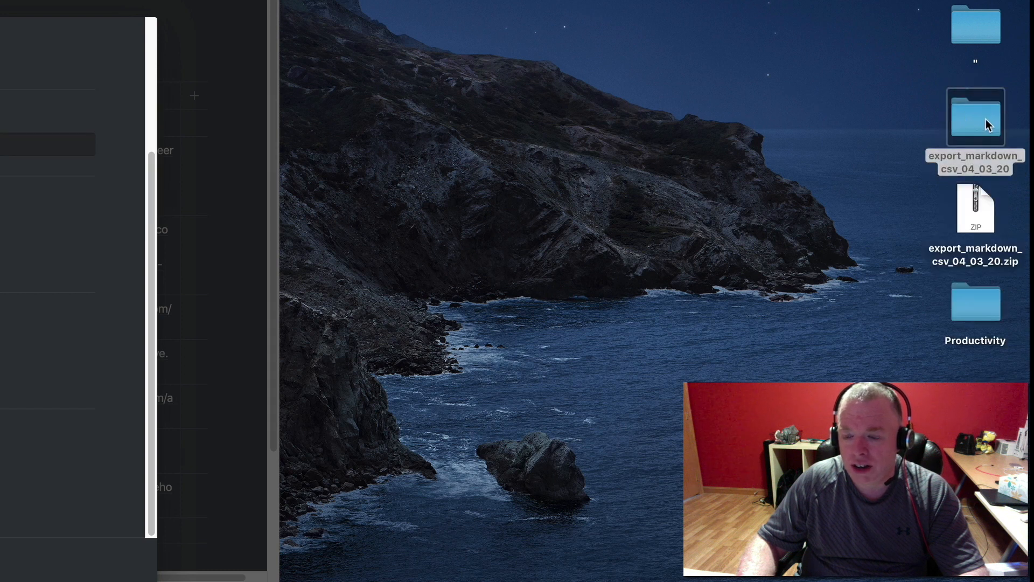
double_click(975, 117)
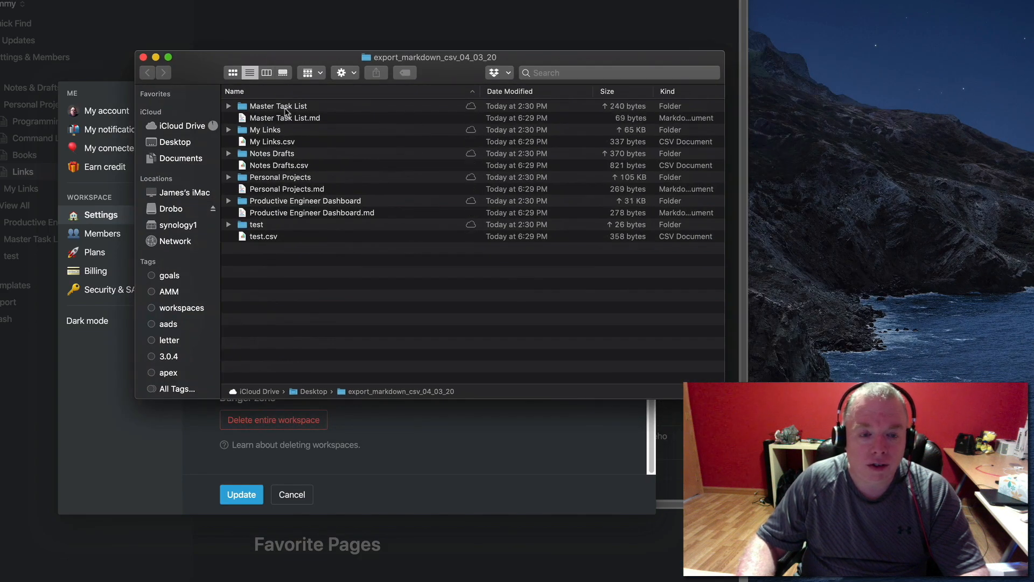
mouse_move(263, 231)
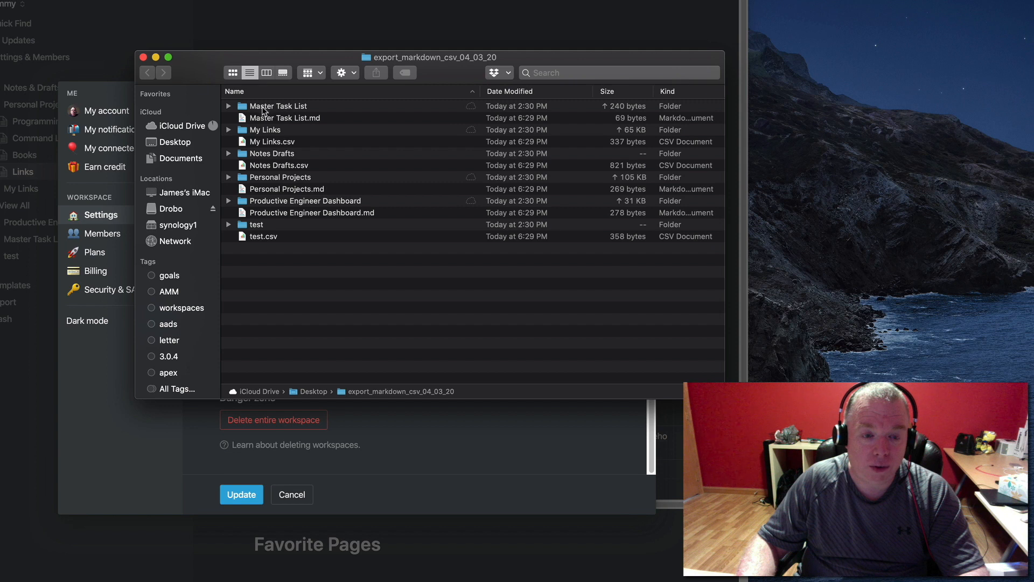
Open Personal Projects.md from the export folder in the text editor.
click(286, 188)
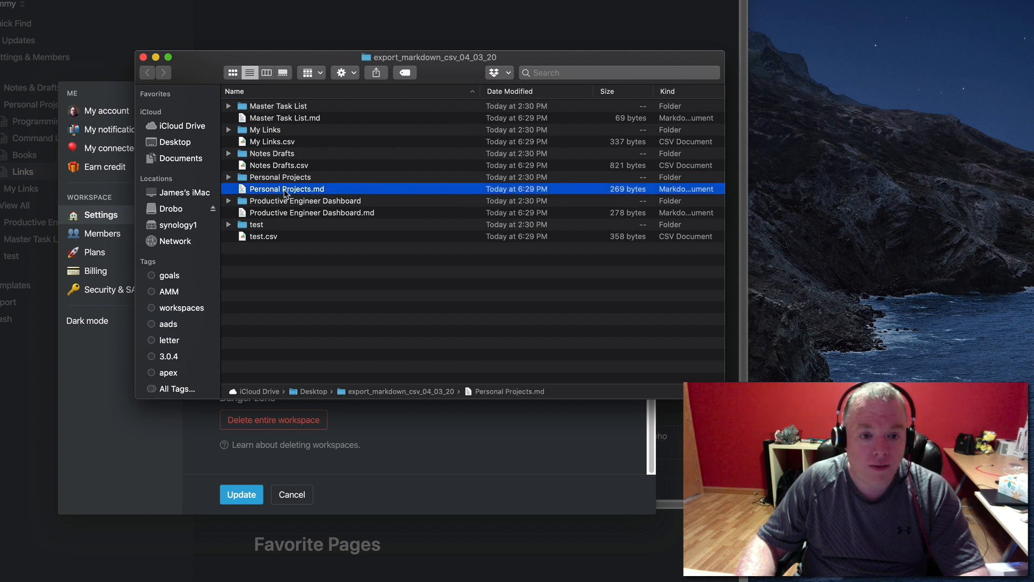
right_click(287, 190)
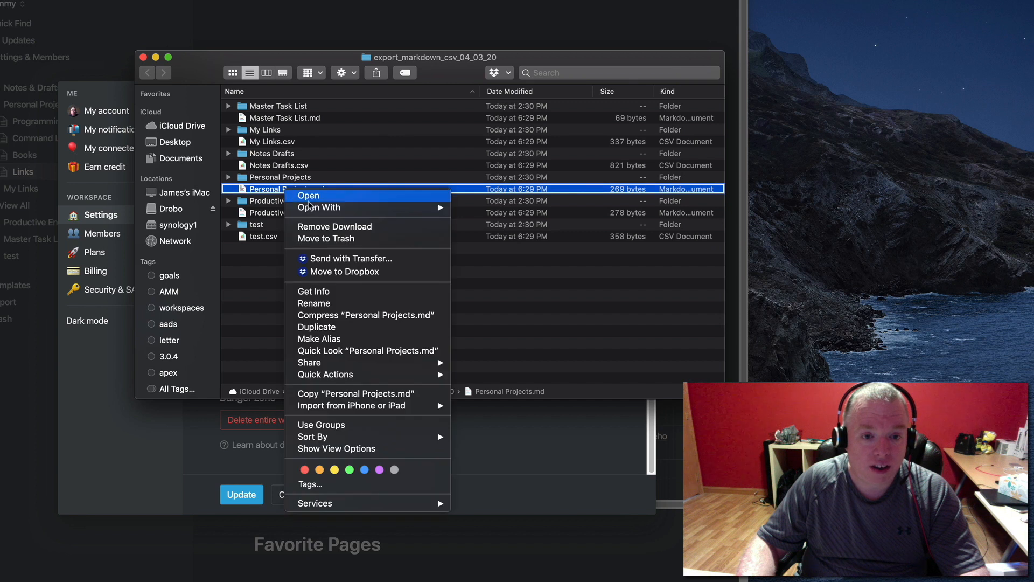
click(318, 207)
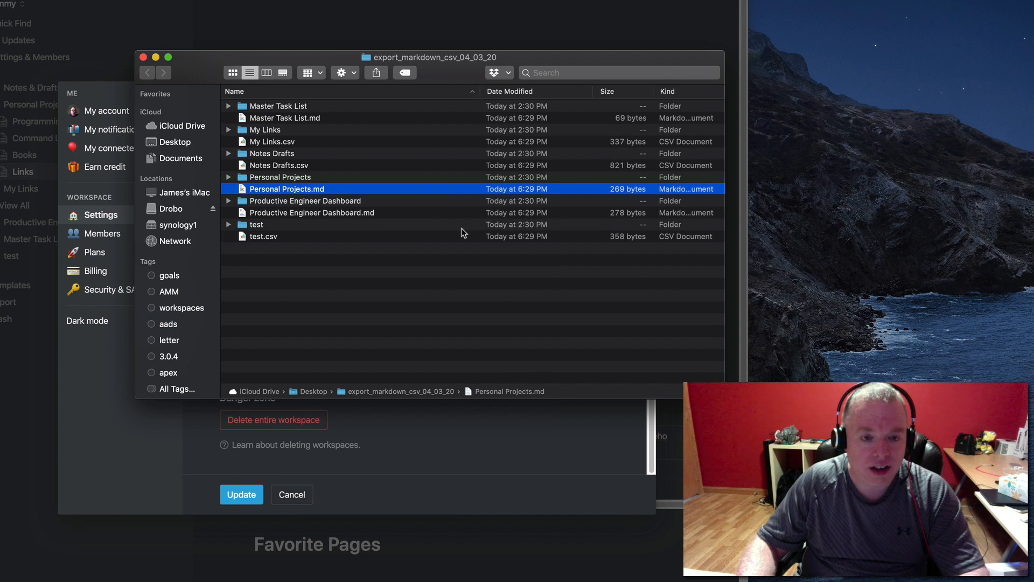
double_click(287, 188)
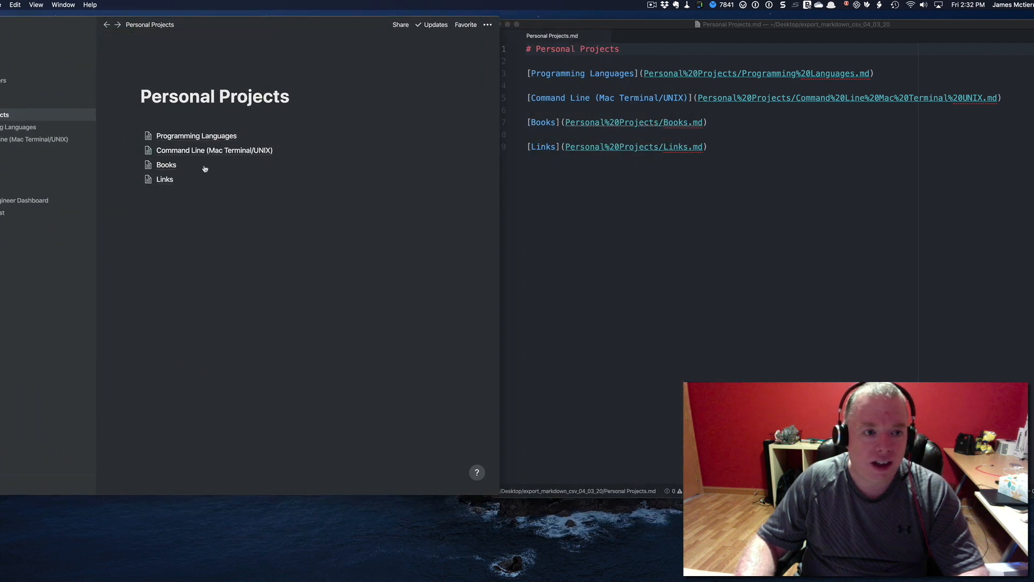
mouse_move(224, 237)
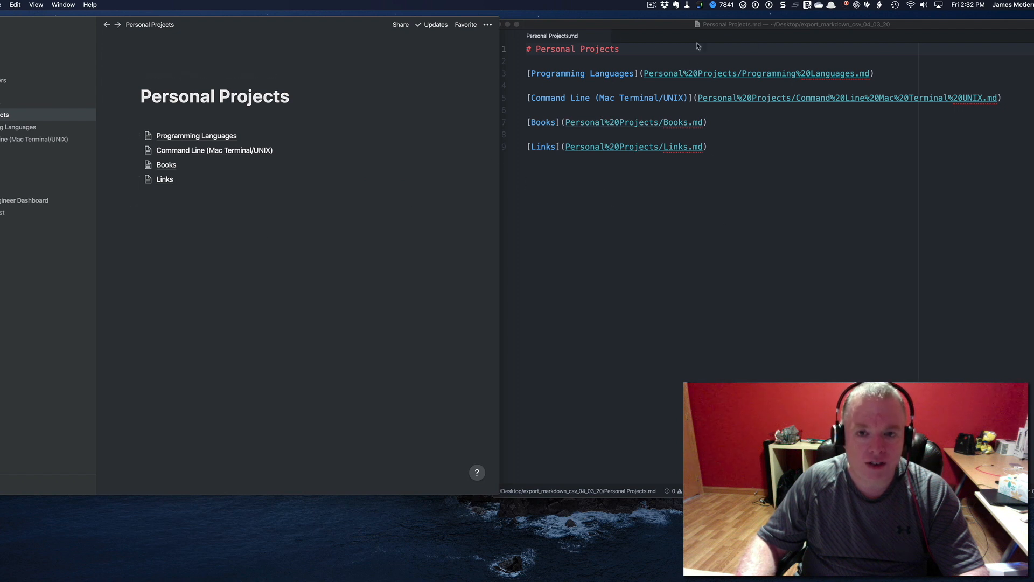
mouse_move(615, 78)
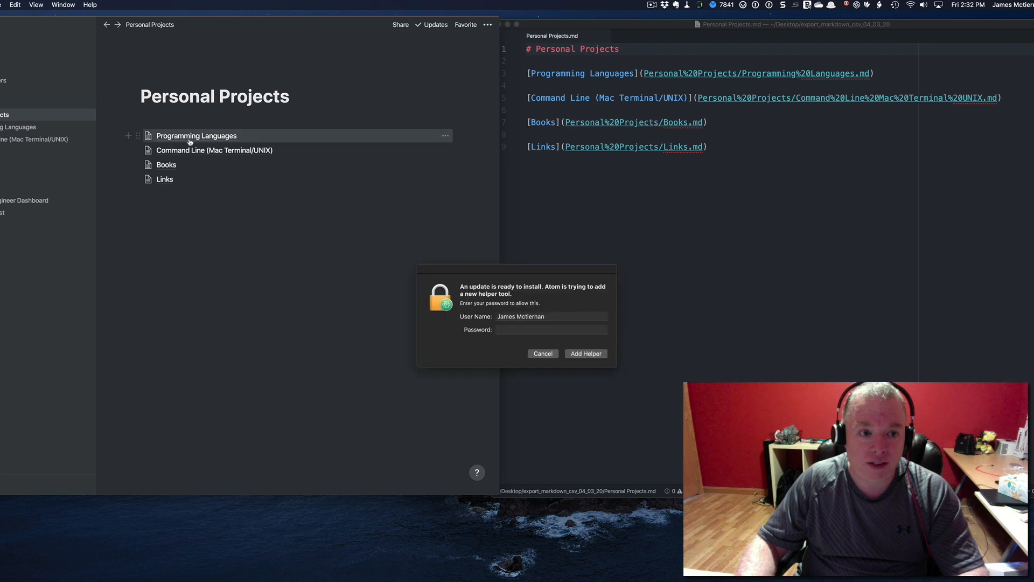
Dismiss Atom's password prompt, close Personal Projects.md, and open the Personal Projects folder.
click(542, 353)
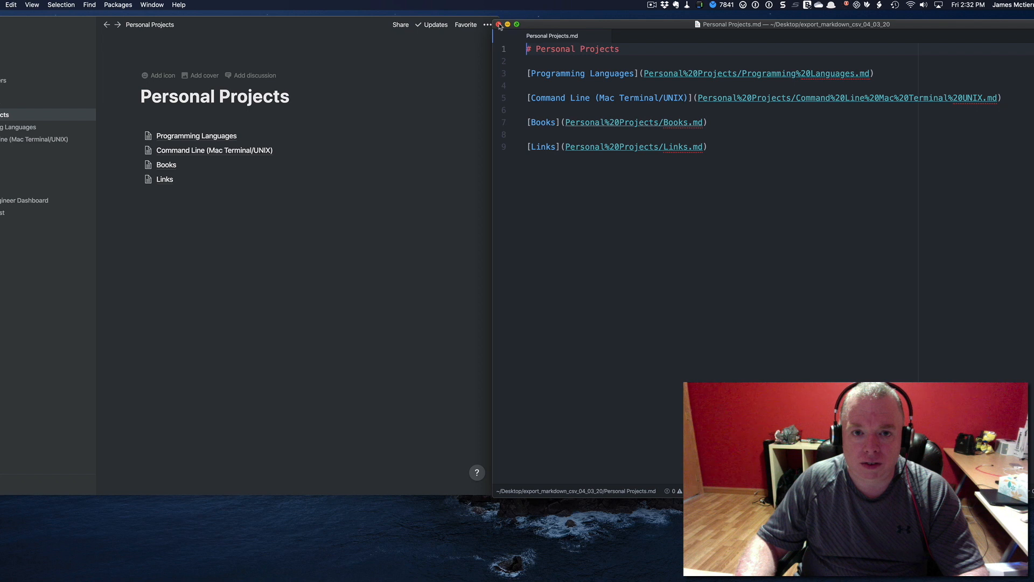
click(498, 24)
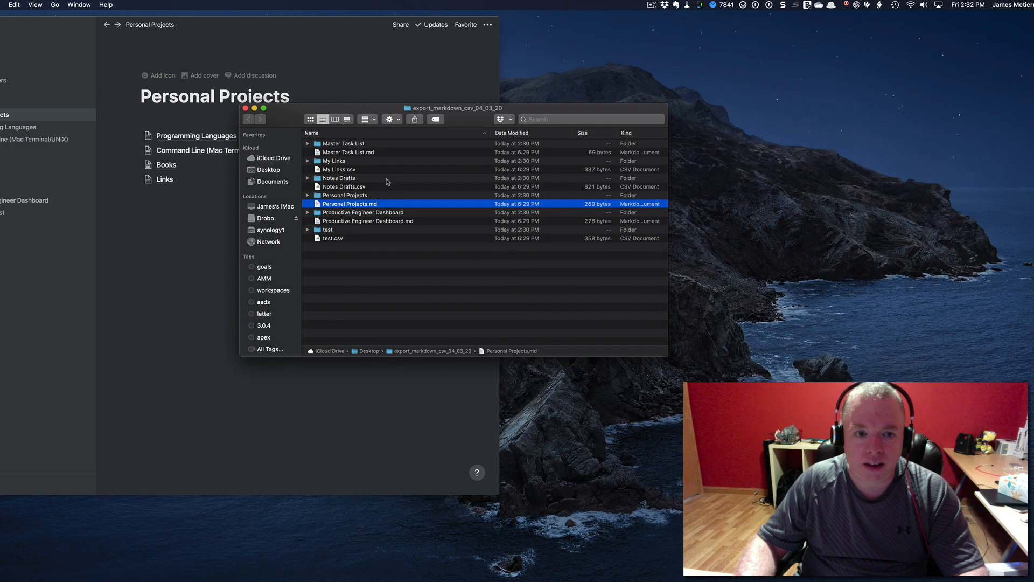
double_click(344, 195)
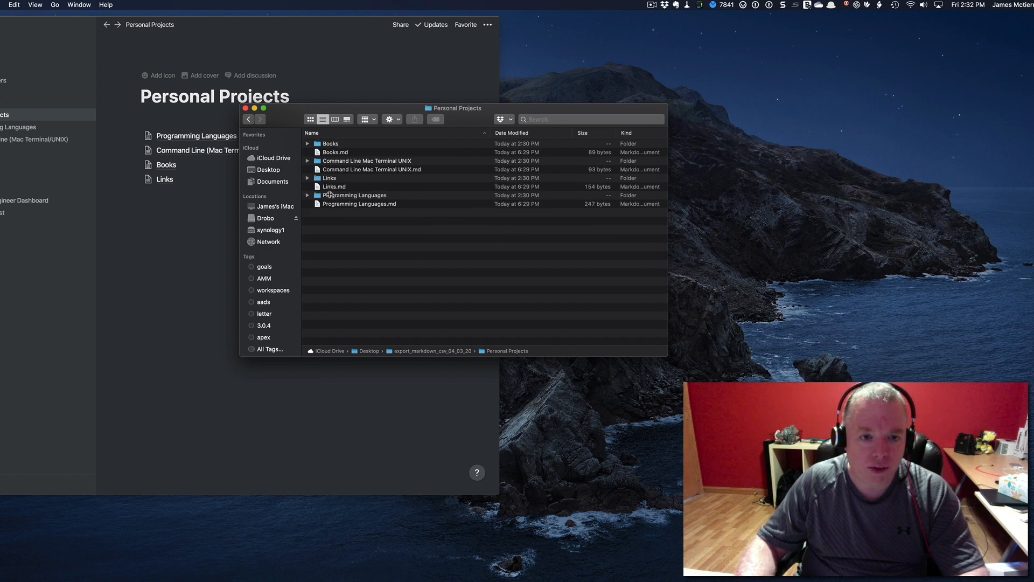
Open Links.md from the Personal Projects folder with Atom.
click(333, 186)
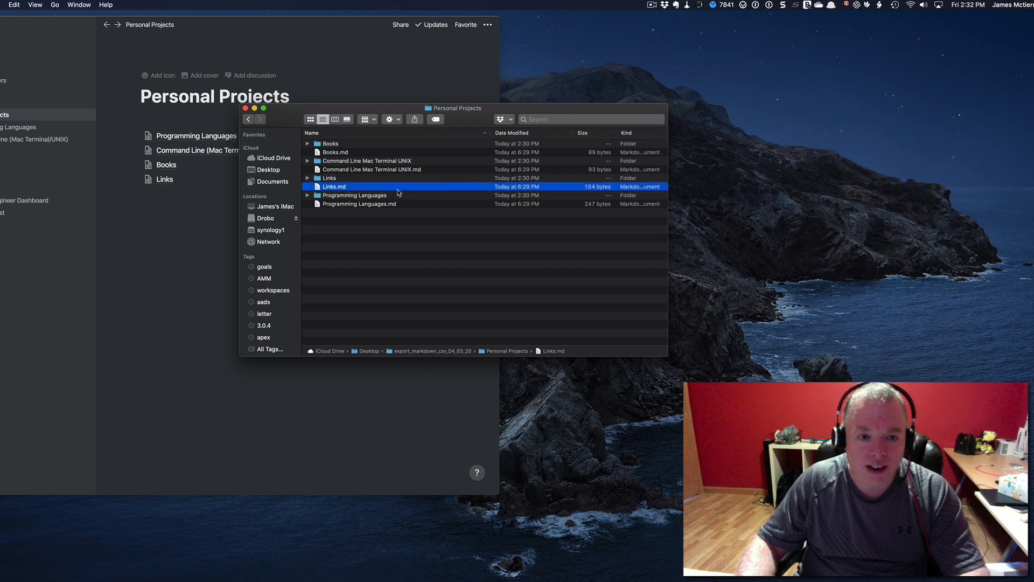
right_click(332, 186)
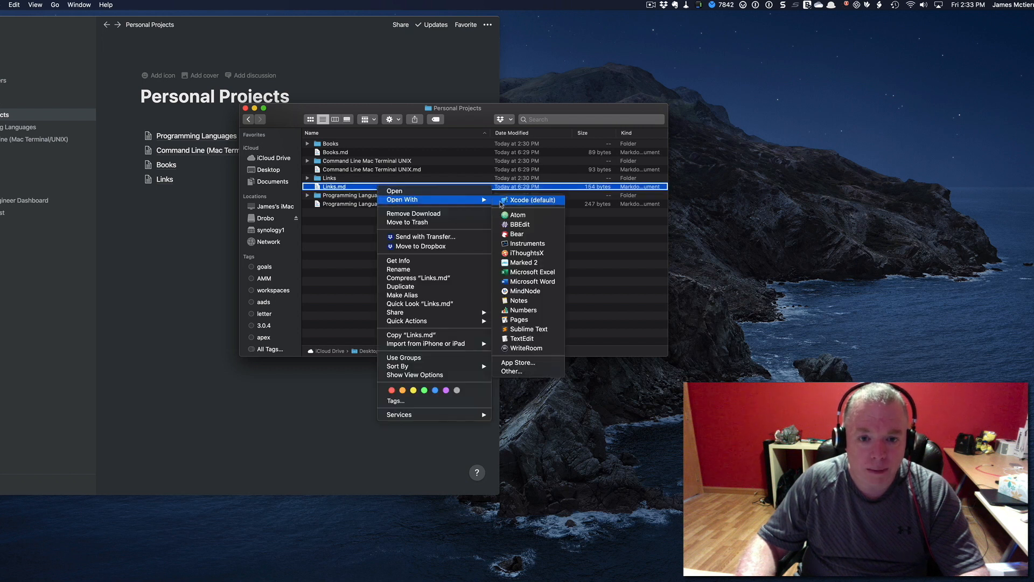
click(532, 201)
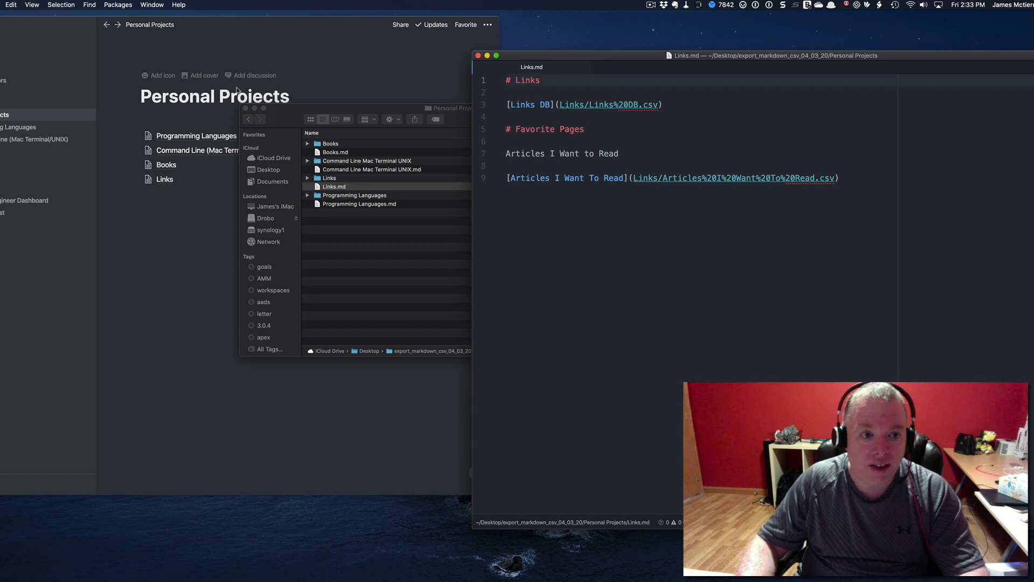
Scroll Notion's Links page beside Atom to compare its Links DB and Articles databases with Links.md.
click(164, 179)
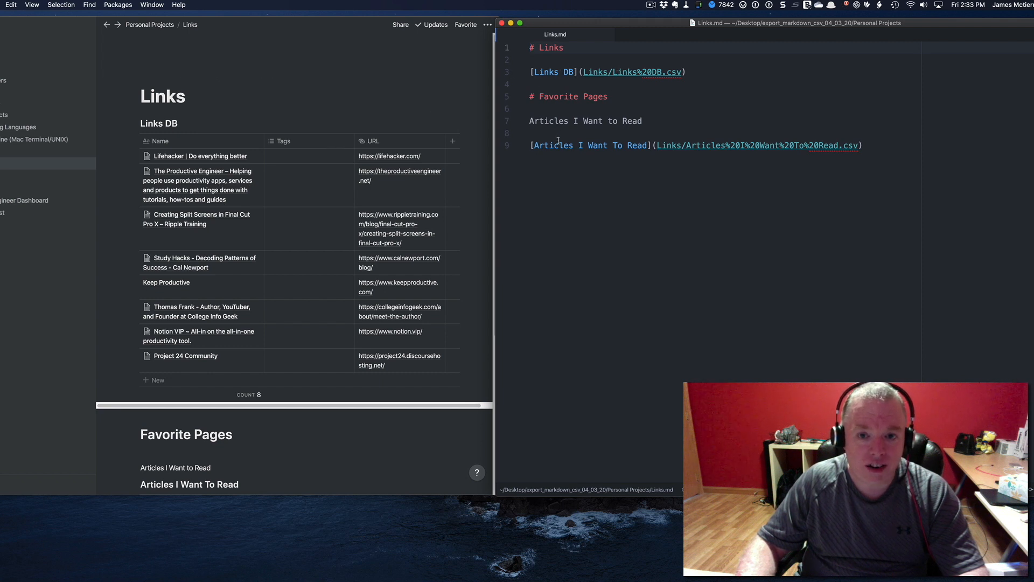
scroll(down, 3)
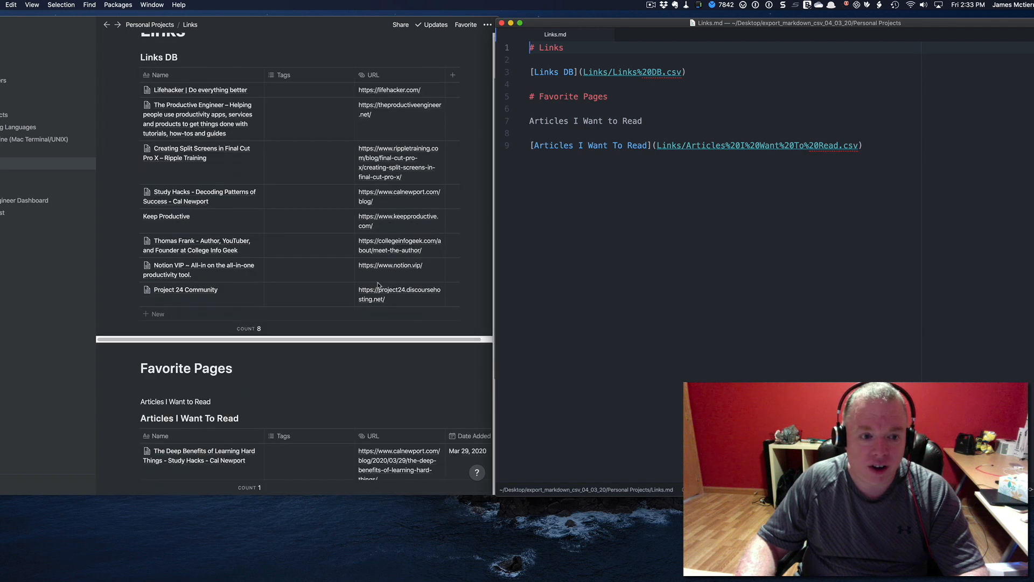
scroll(down, 3)
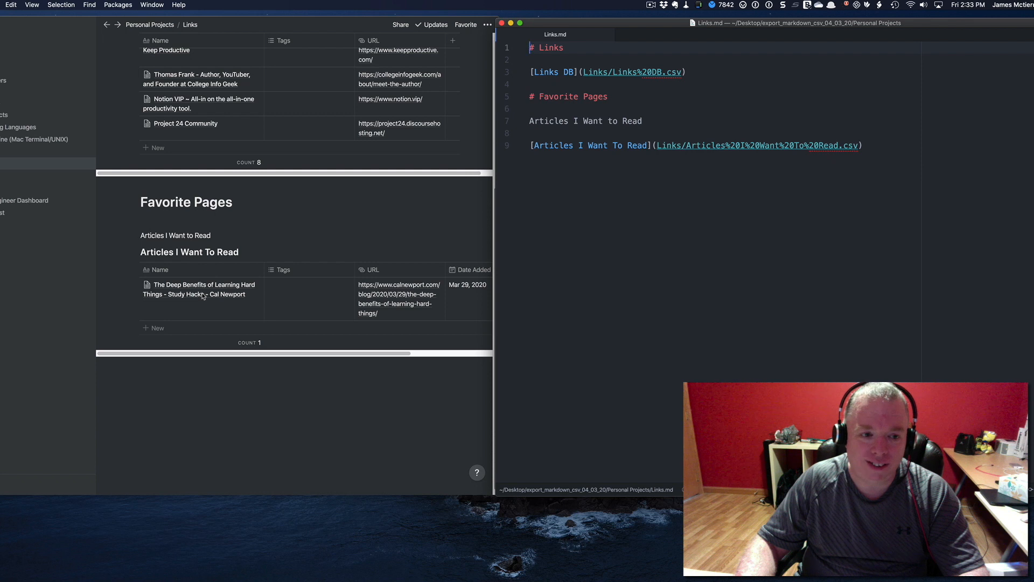
mouse_move(276, 293)
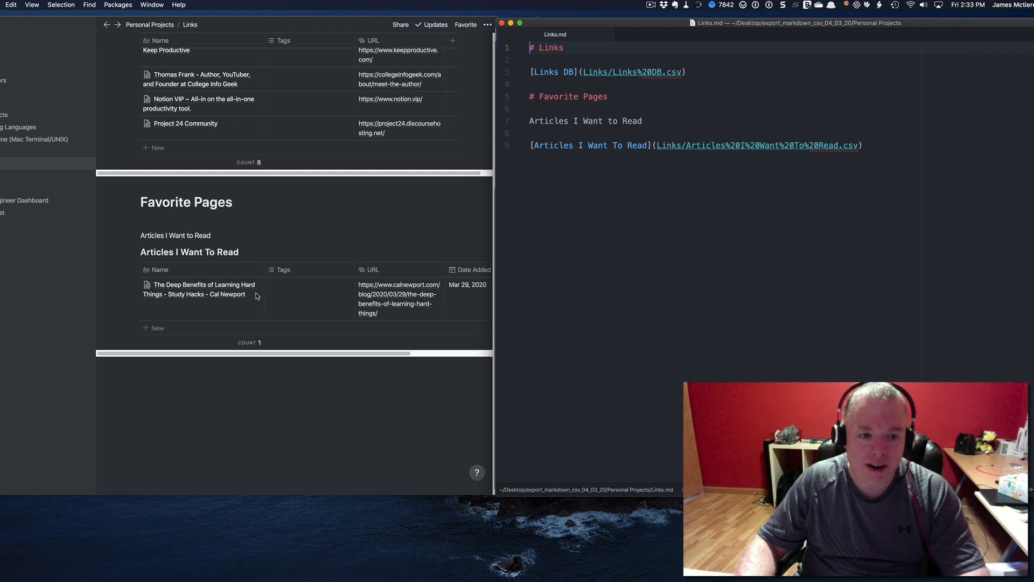
mouse_move(422, 288)
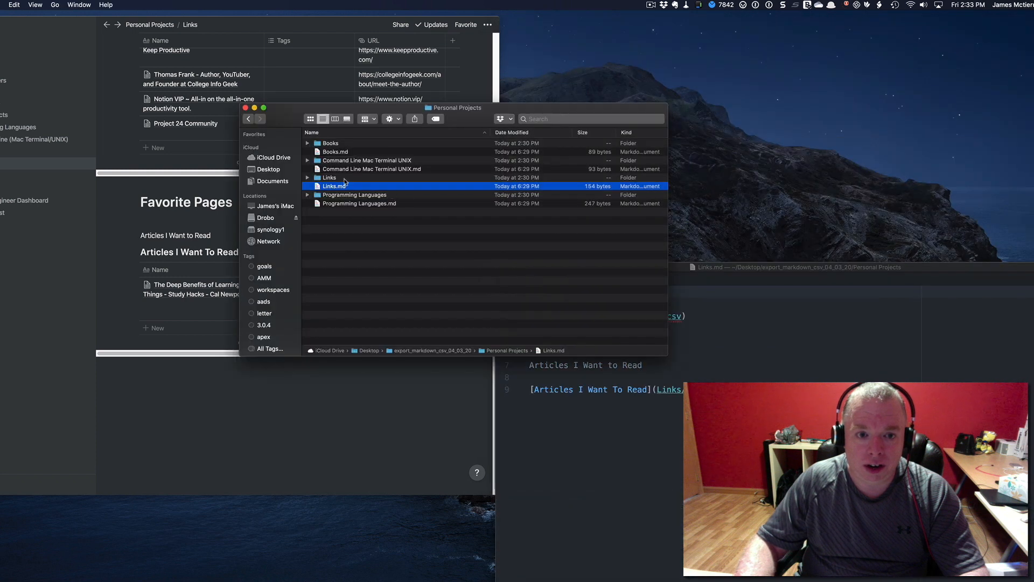
Open Articles I Want To Read.csv from the Links folder in Excel and widen columns A and C.
double_click(328, 177)
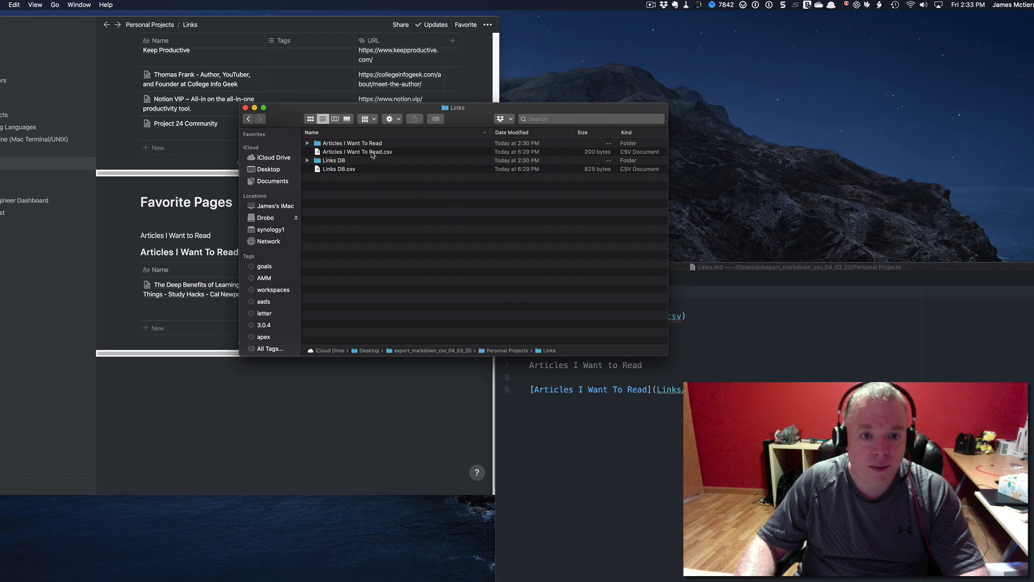
right_click(357, 152)
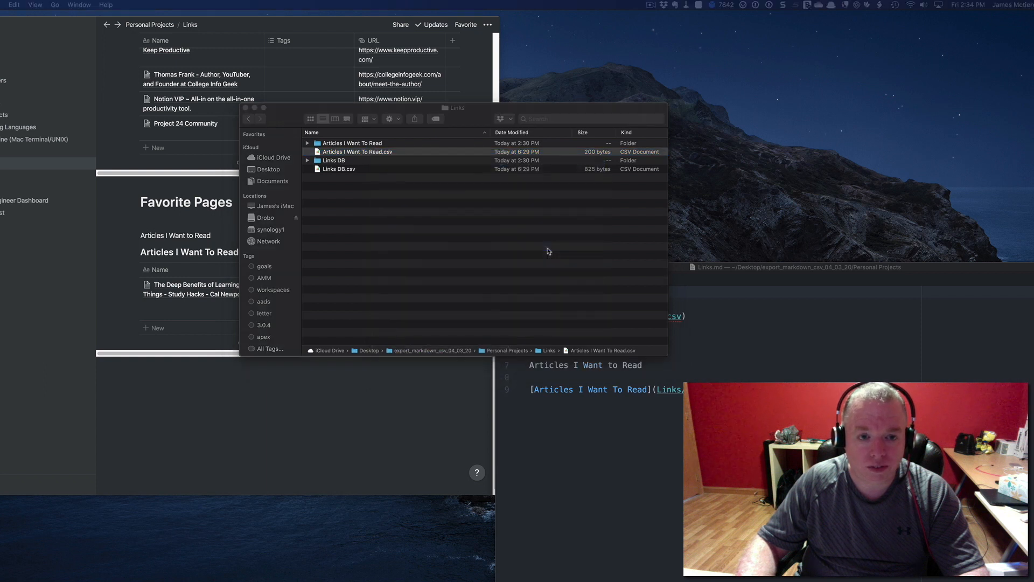
double_click(358, 152)
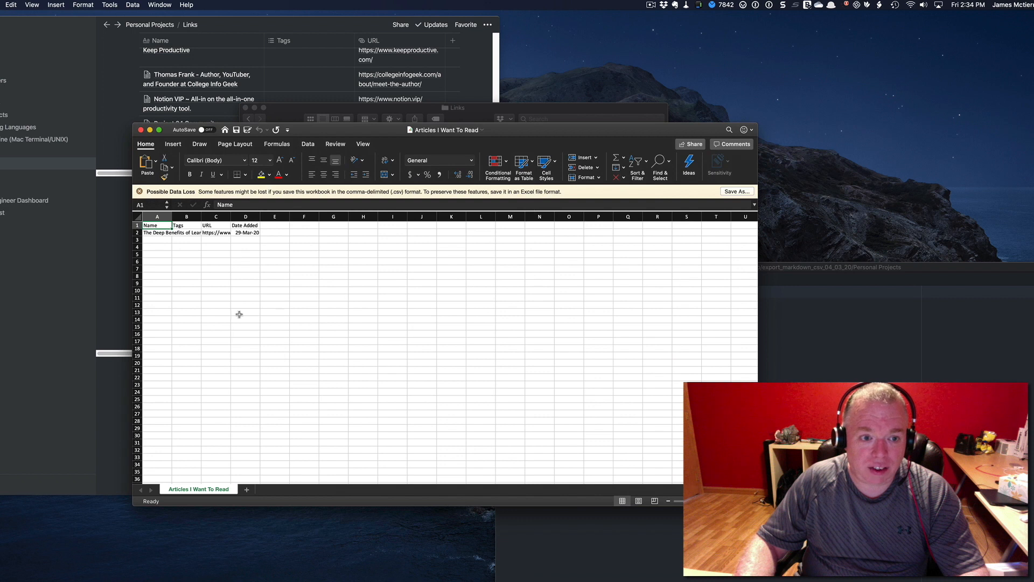
drag(175, 217, 307, 216)
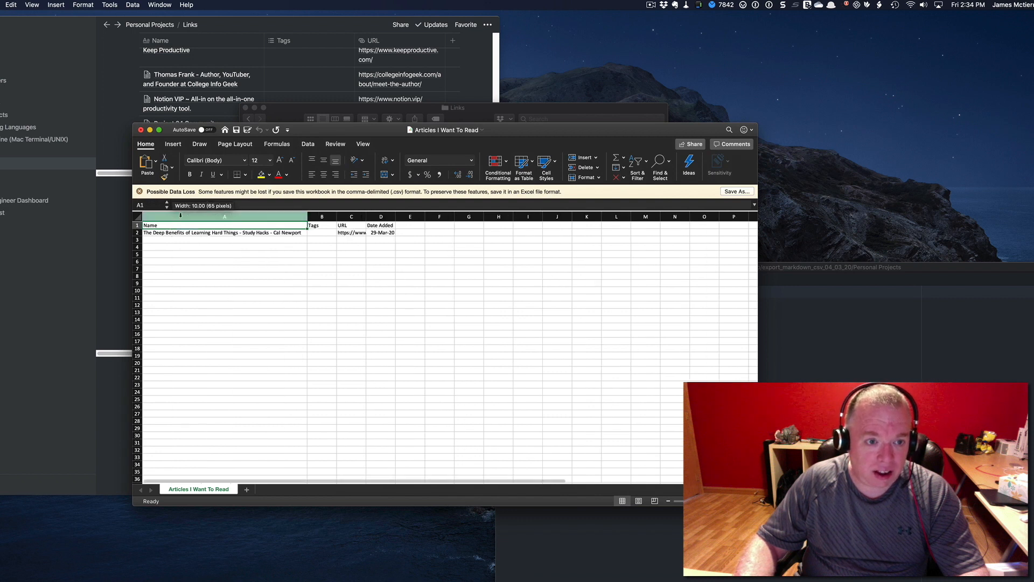
drag(307, 217, 363, 216)
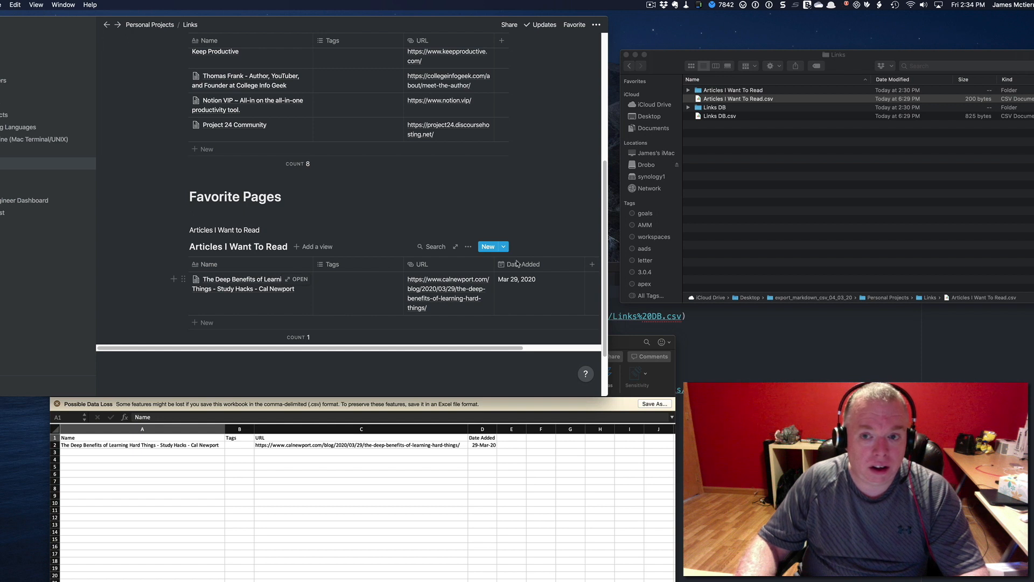
Open Links DB.csv from the export in Microsoft Excel to review it.
right_click(718, 117)
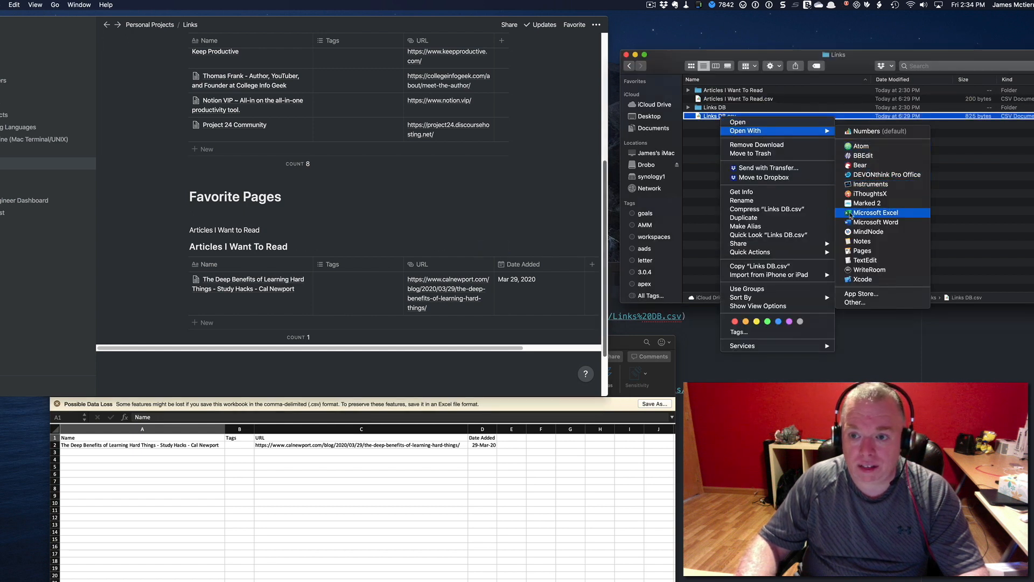
click(875, 212)
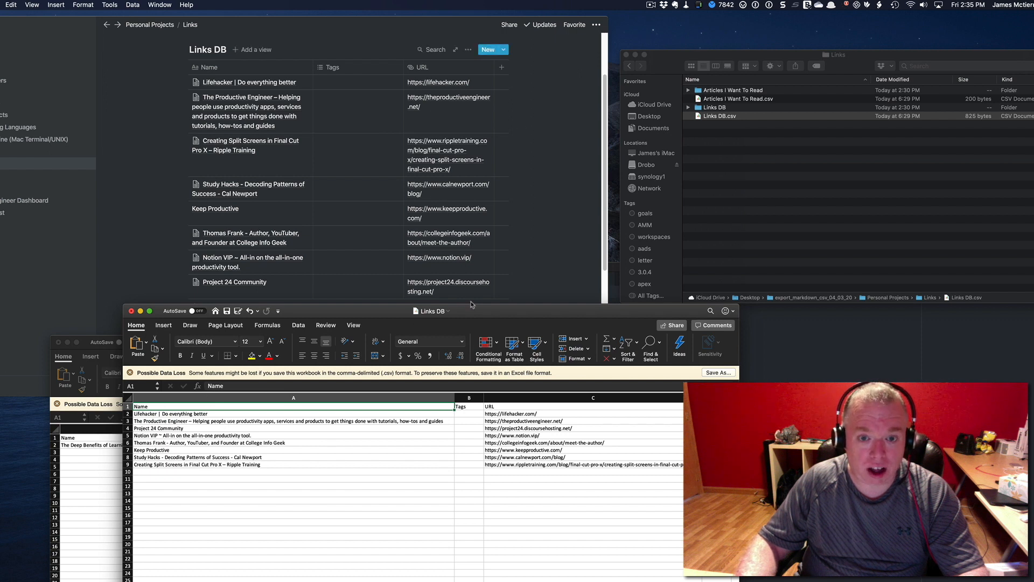
Close the Links DB spreadsheet, choosing Don't Save at the save-changes prompt.
click(538, 413)
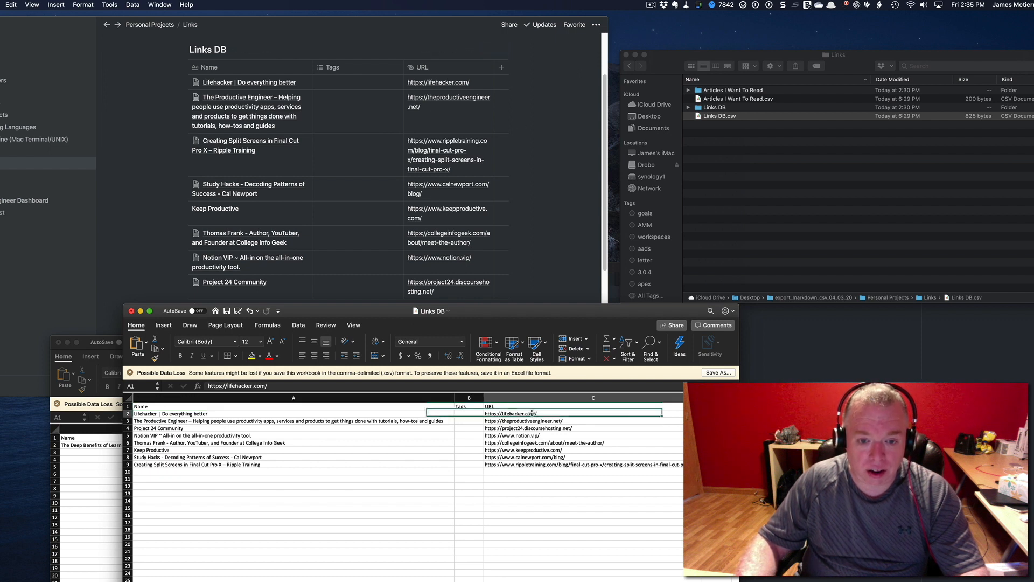
click(508, 414)
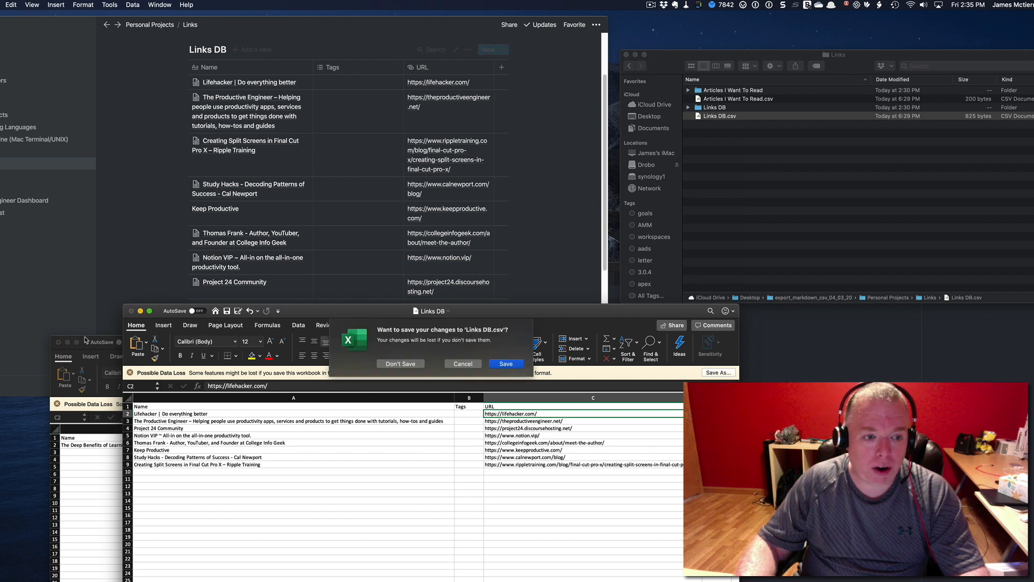
click(401, 363)
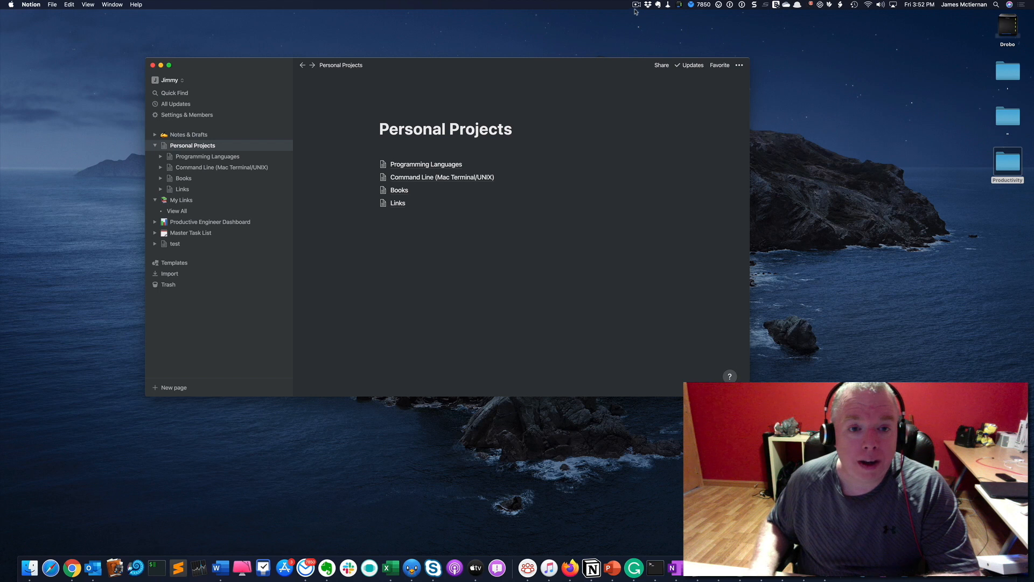
mouse_move(476, 33)
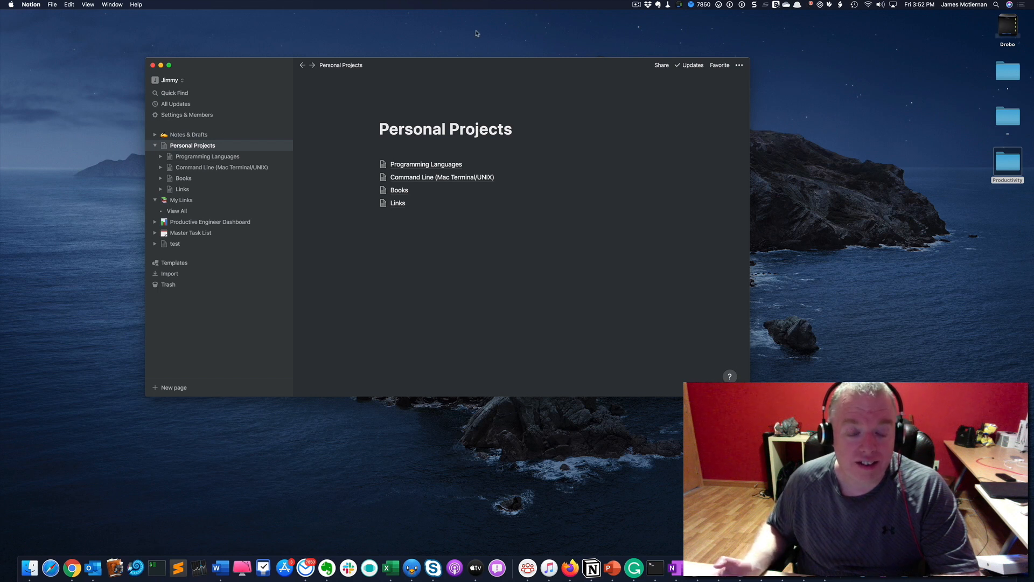
mouse_move(471, 48)
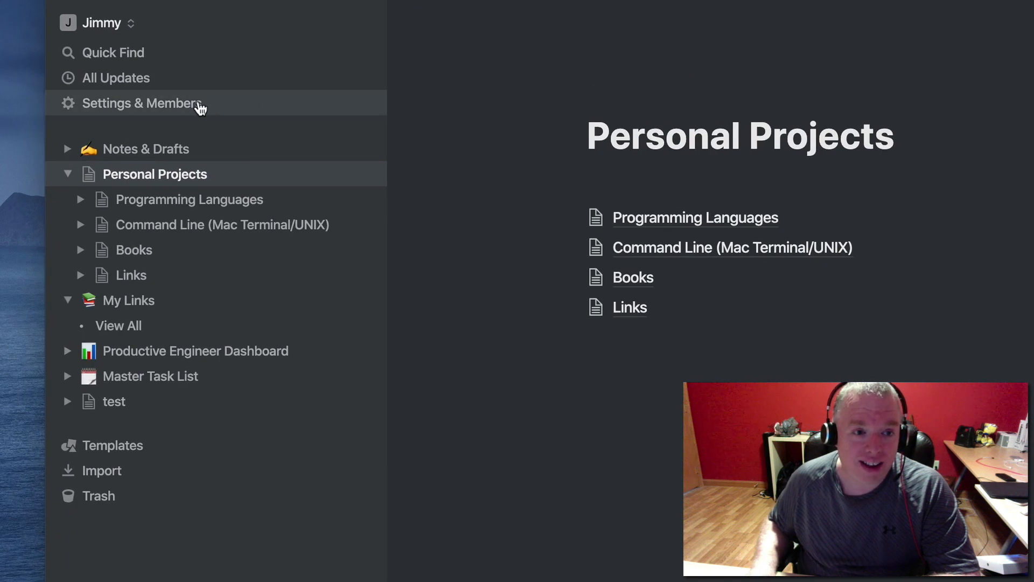
From workspace Settings, export all workspace content in HTML format.
click(141, 103)
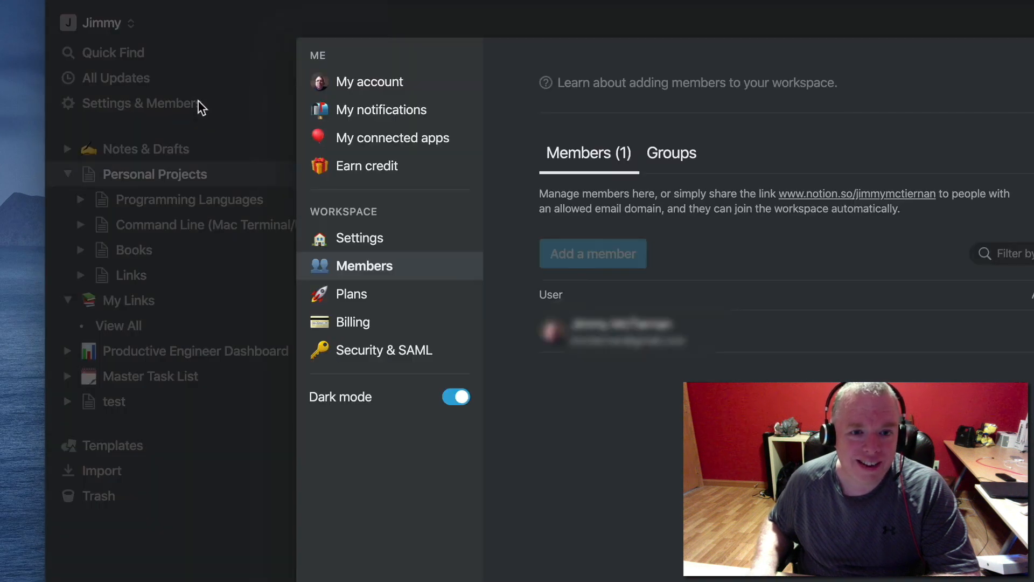
click(359, 237)
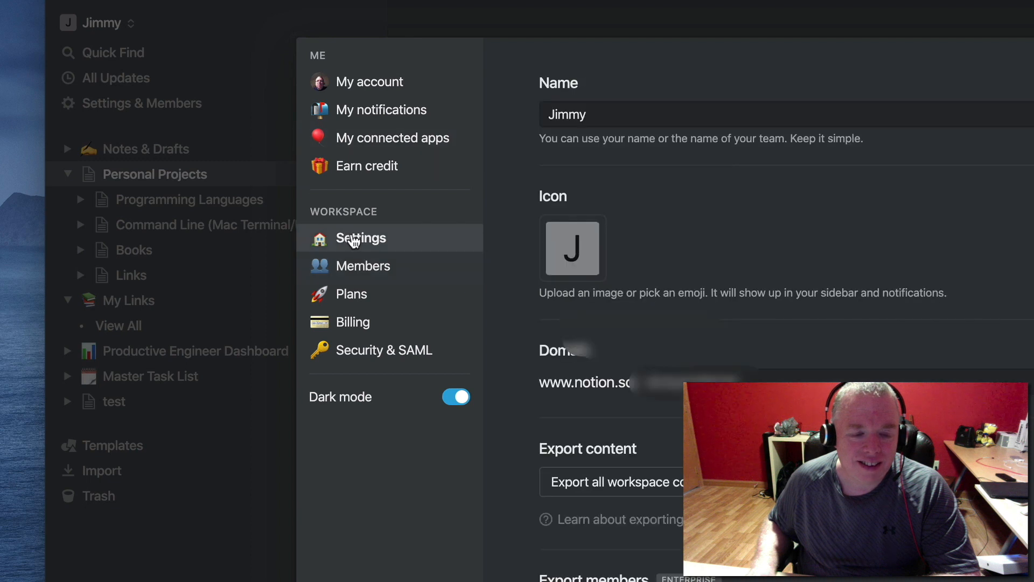
mouse_move(633, 481)
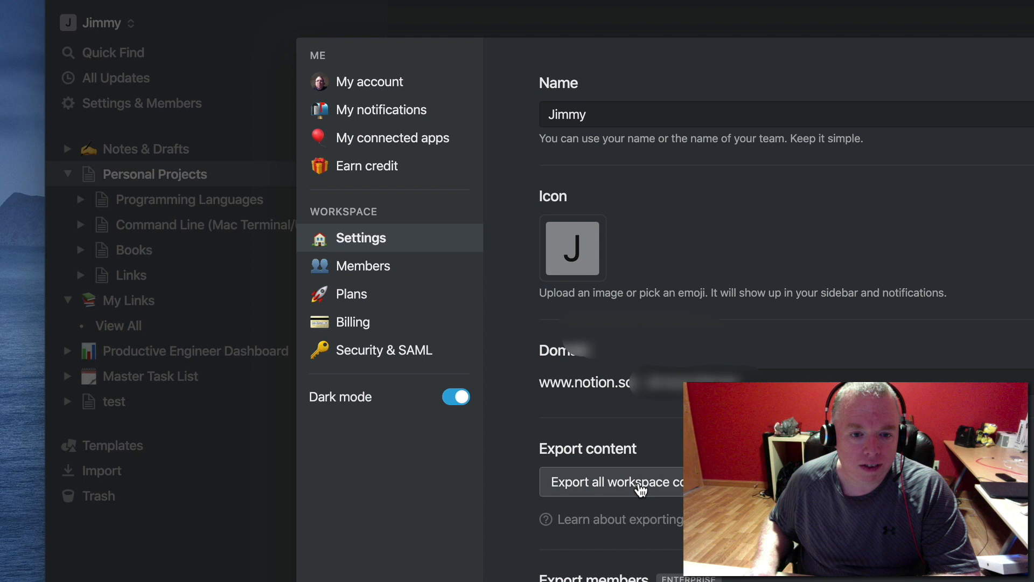
click(612, 481)
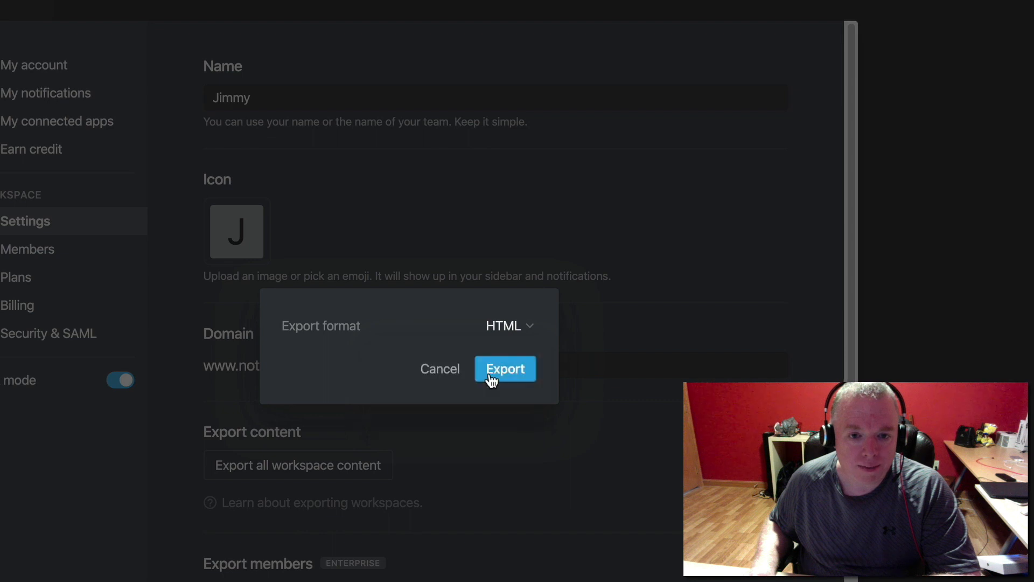
click(504, 369)
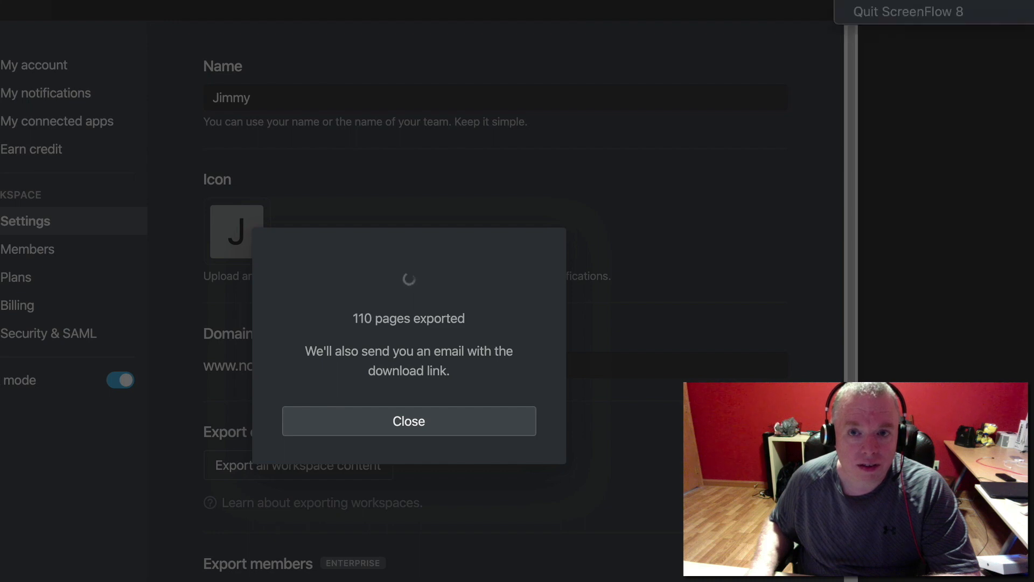
Save the HTML export to the Desktop as export_html.zip.
click(408, 421)
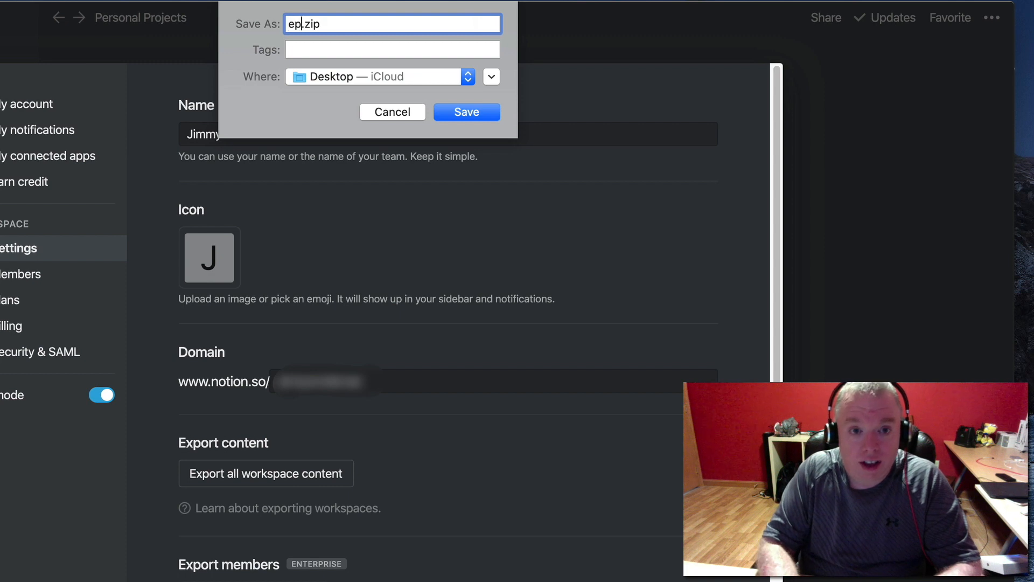
text(export_html)
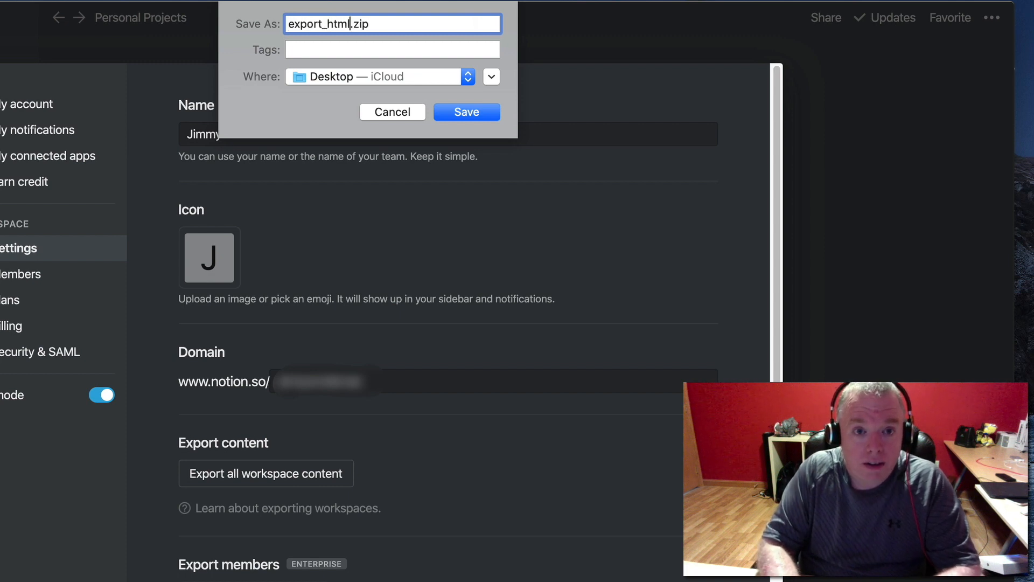
click(466, 111)
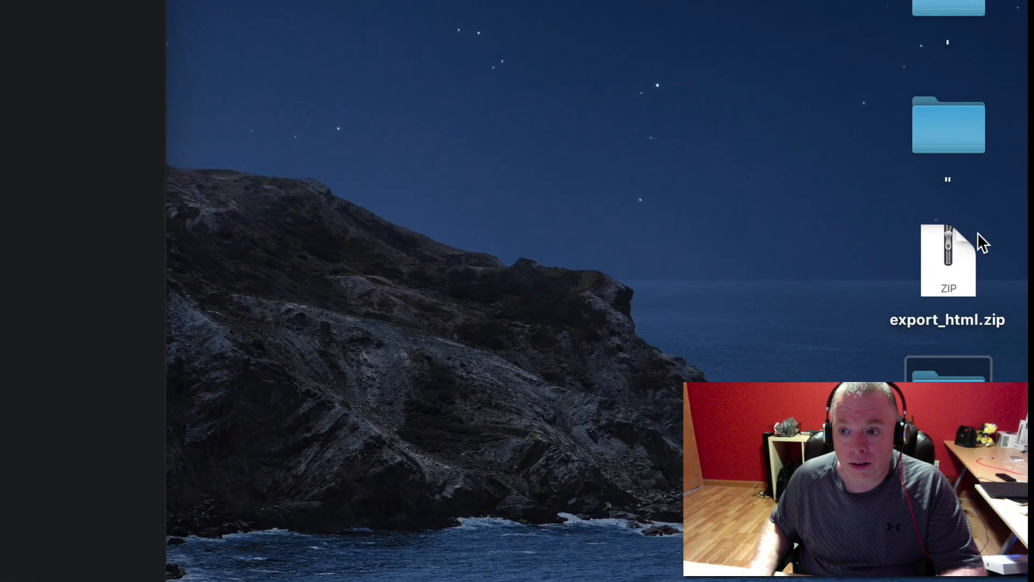
Unzip export_html.zip on the Desktop into an export_html folder.
click(948, 260)
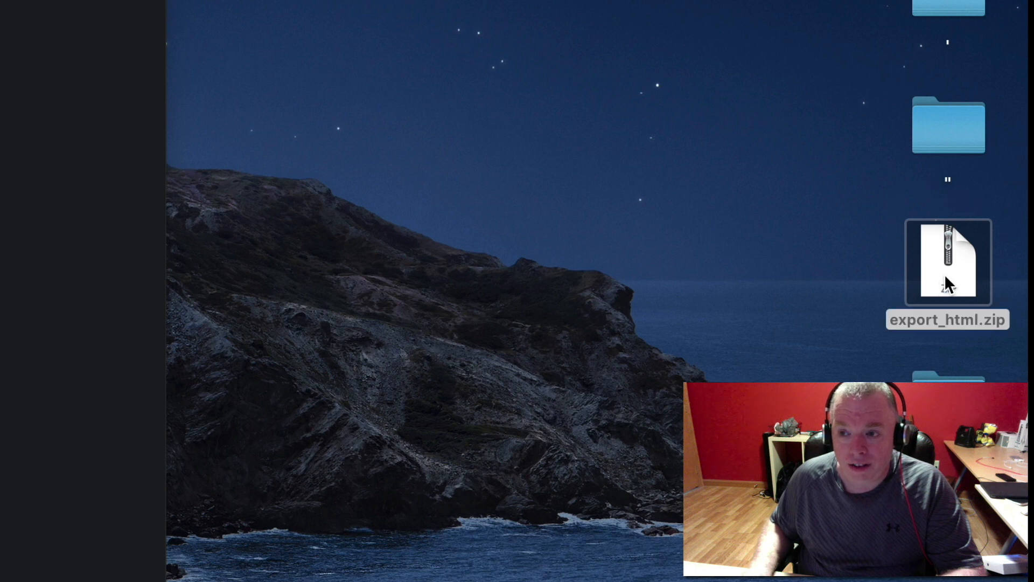
double_click(947, 262)
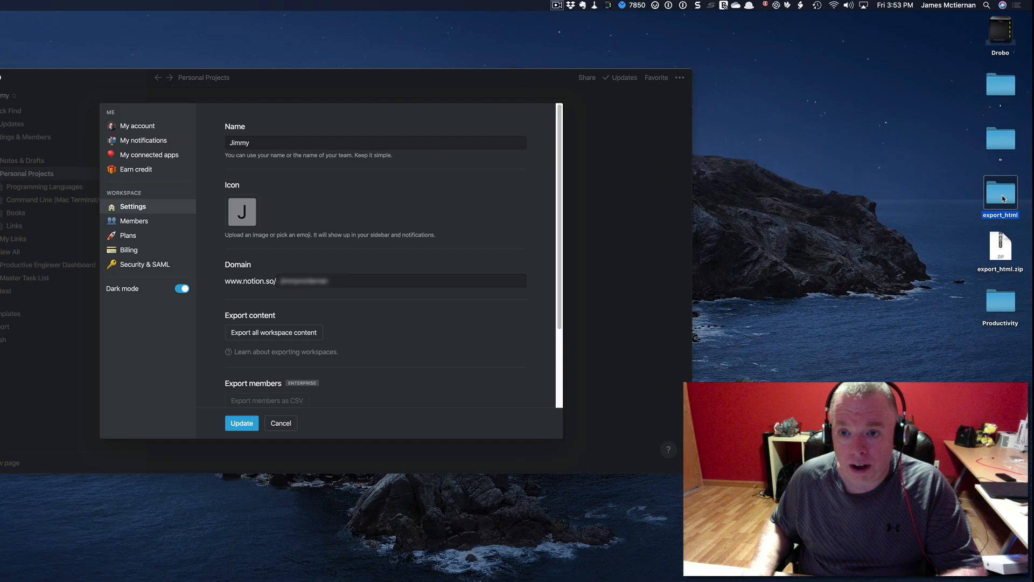
Browse the unzipped export_html folder down through Personal Projects > Links > Links DB.
double_click(1000, 192)
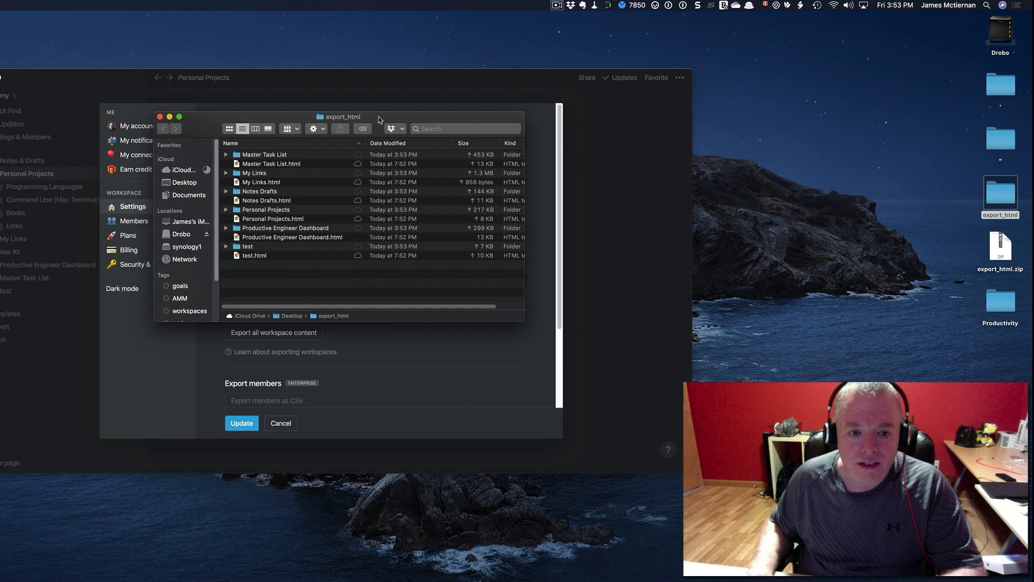
mouse_move(339, 375)
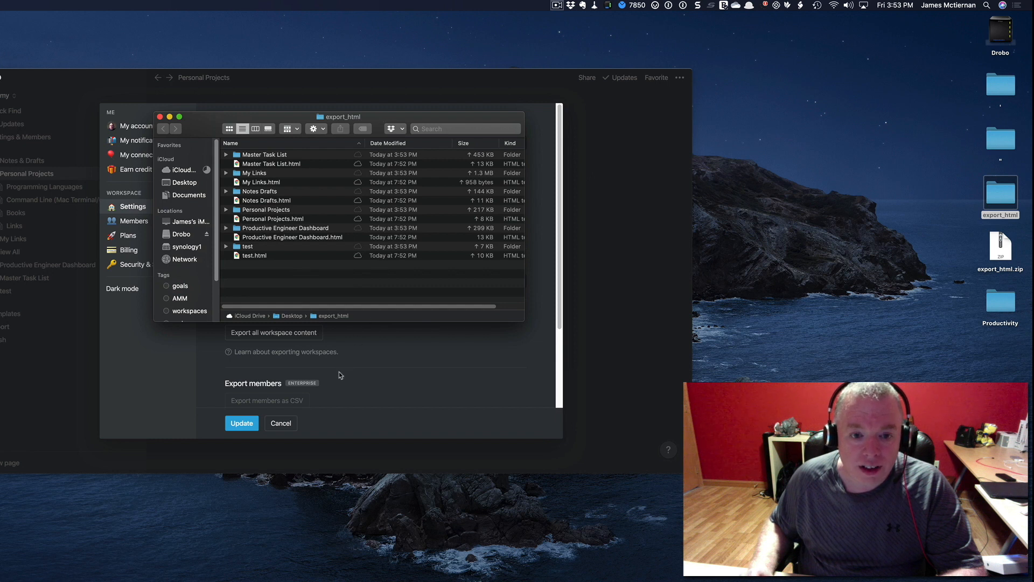
click(280, 423)
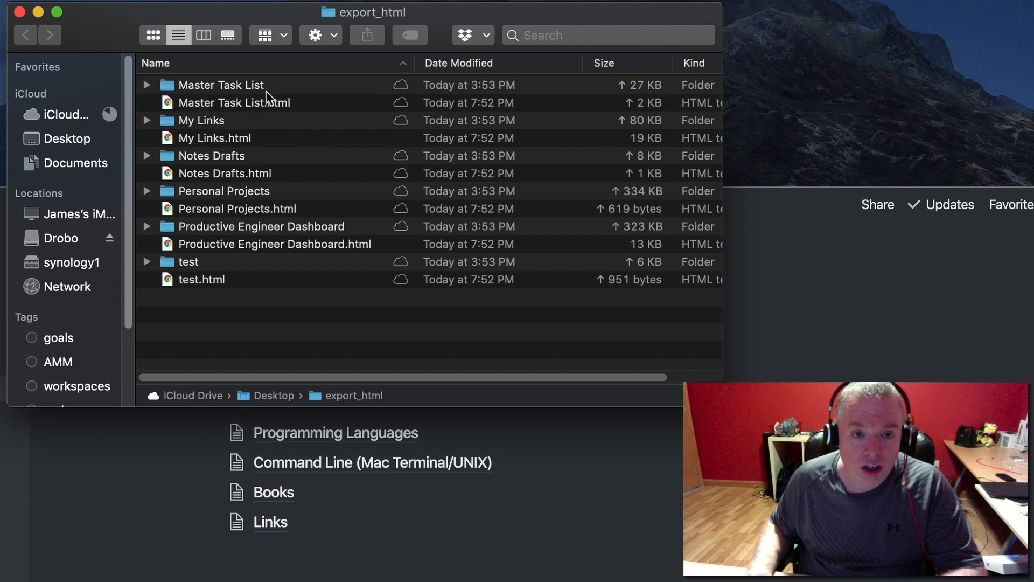
mouse_move(248, 186)
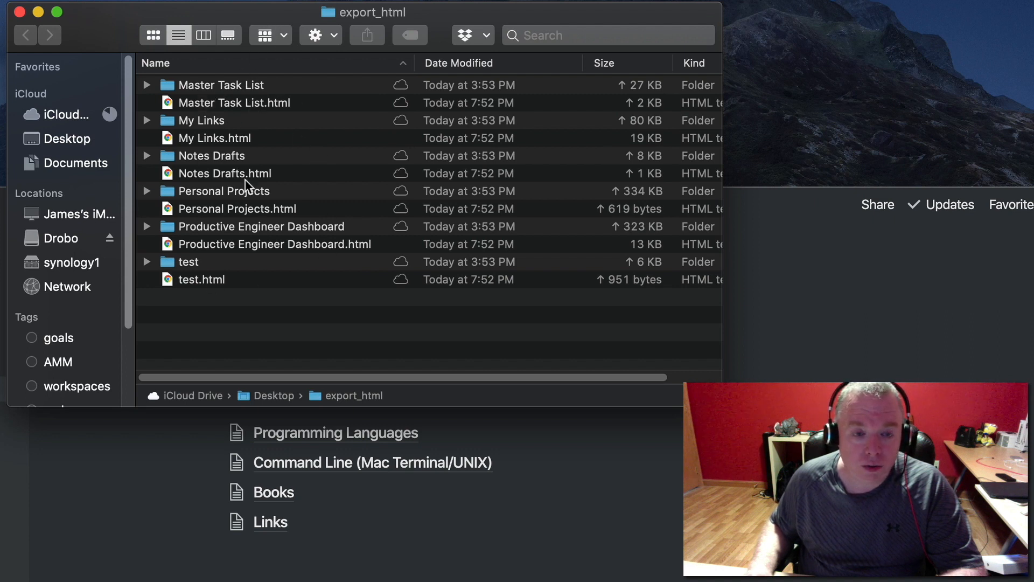
mouse_move(264, 109)
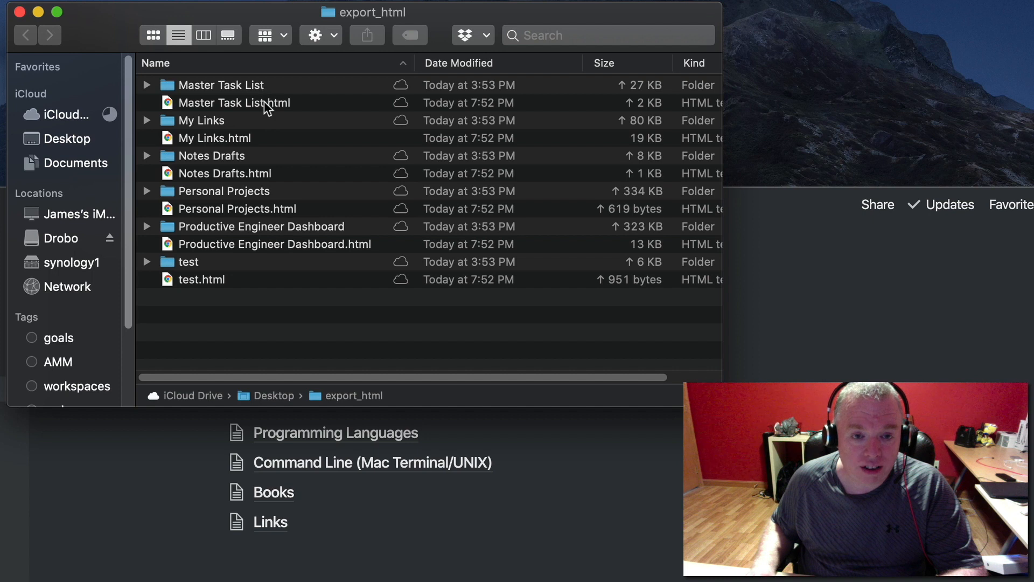
mouse_move(220, 182)
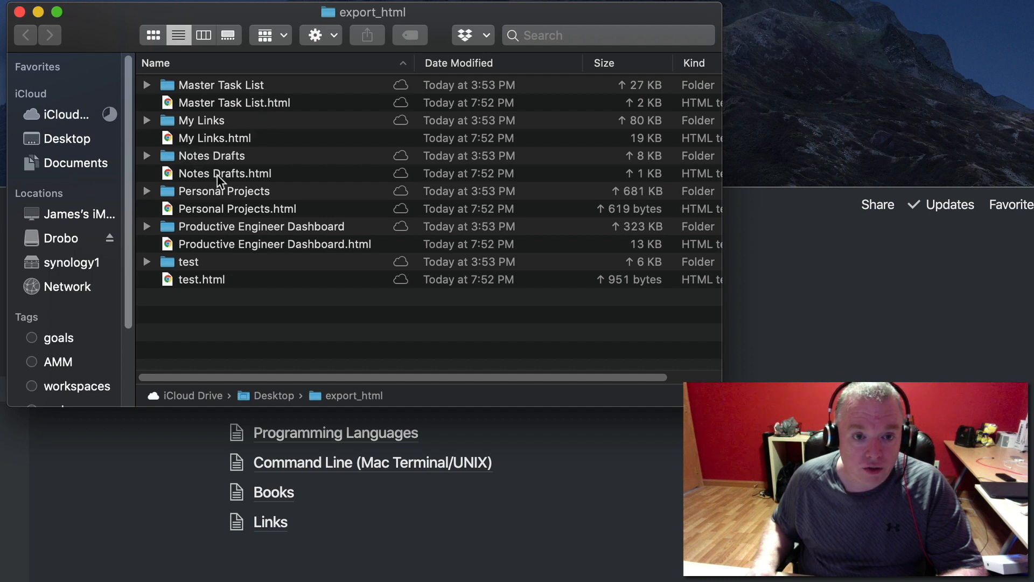
double_click(223, 191)
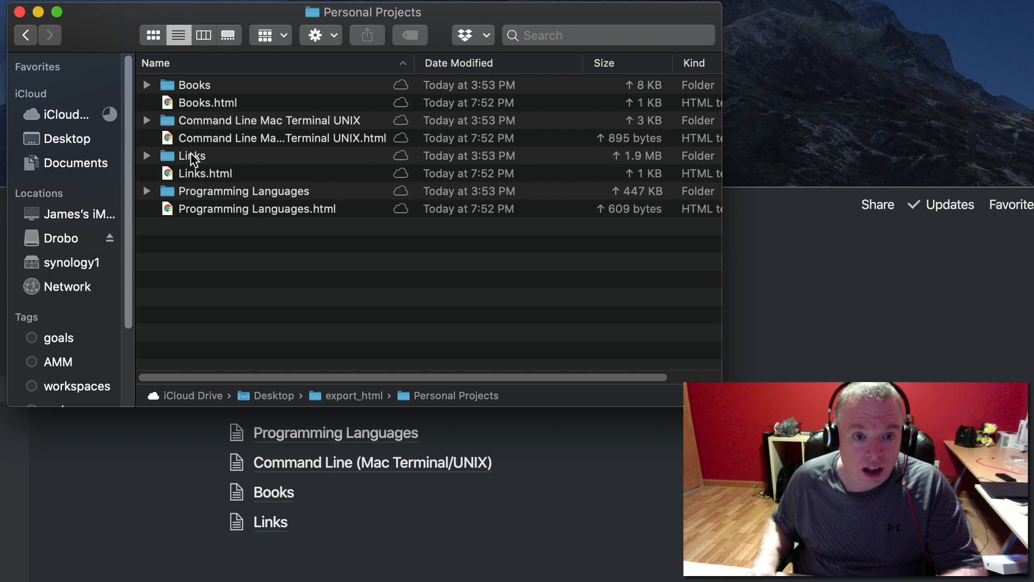
double_click(192, 155)
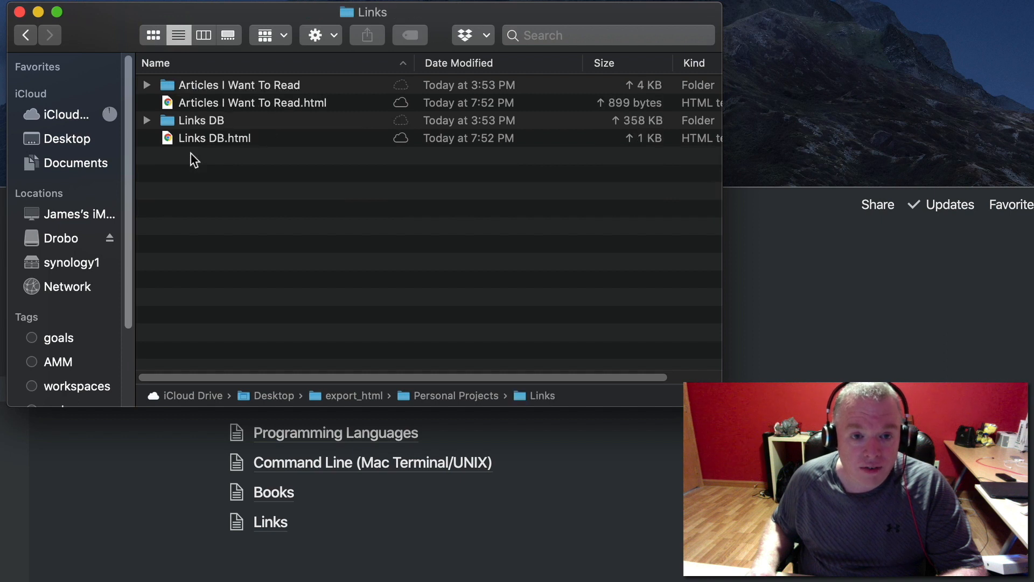
double_click(199, 119)
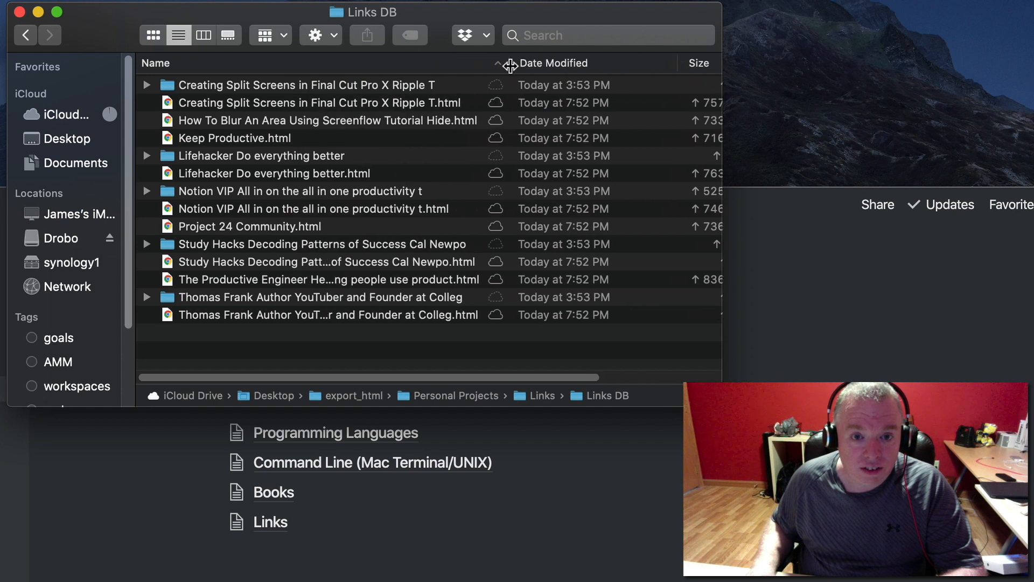
click(154, 62)
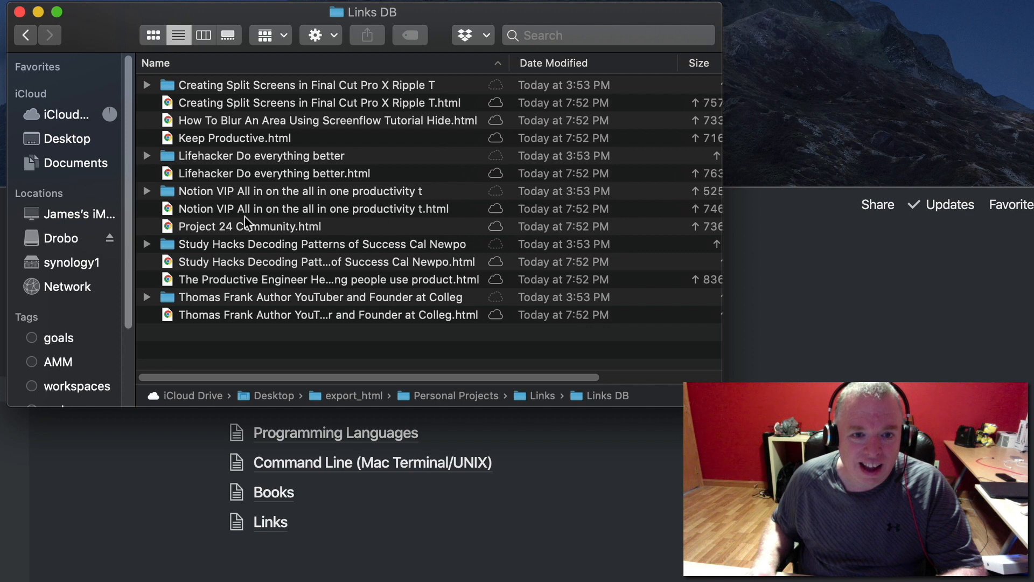
mouse_move(235, 164)
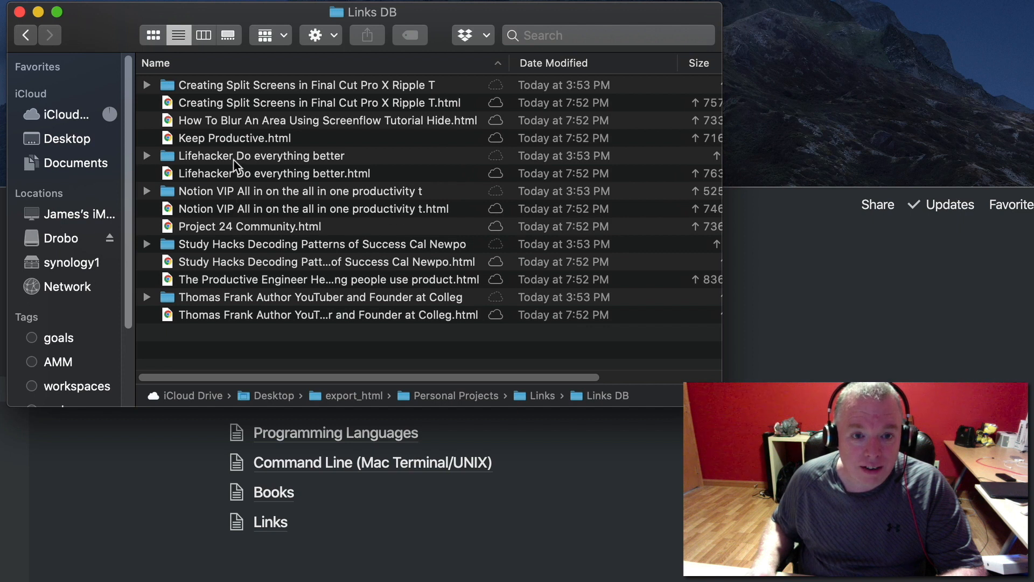
Inside the Lifehacker Do everything better folder, preview the exported .jpg cover image.
double_click(261, 156)
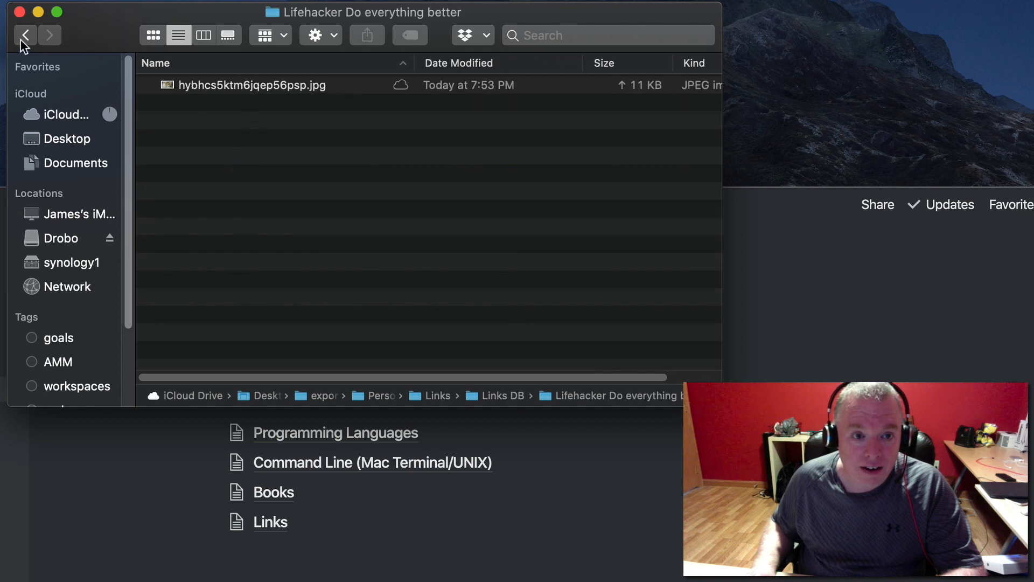
click(25, 35)
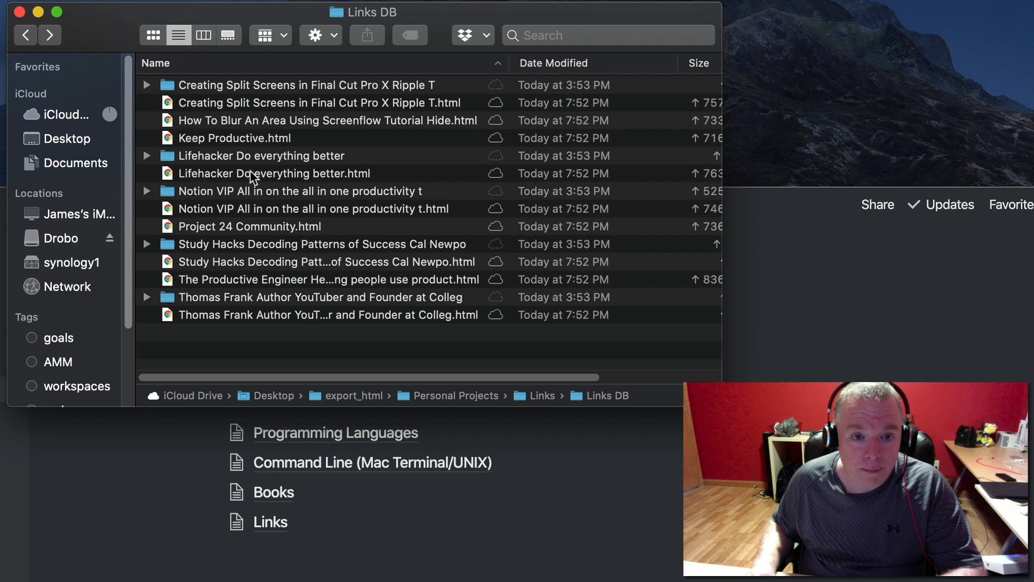
click(273, 173)
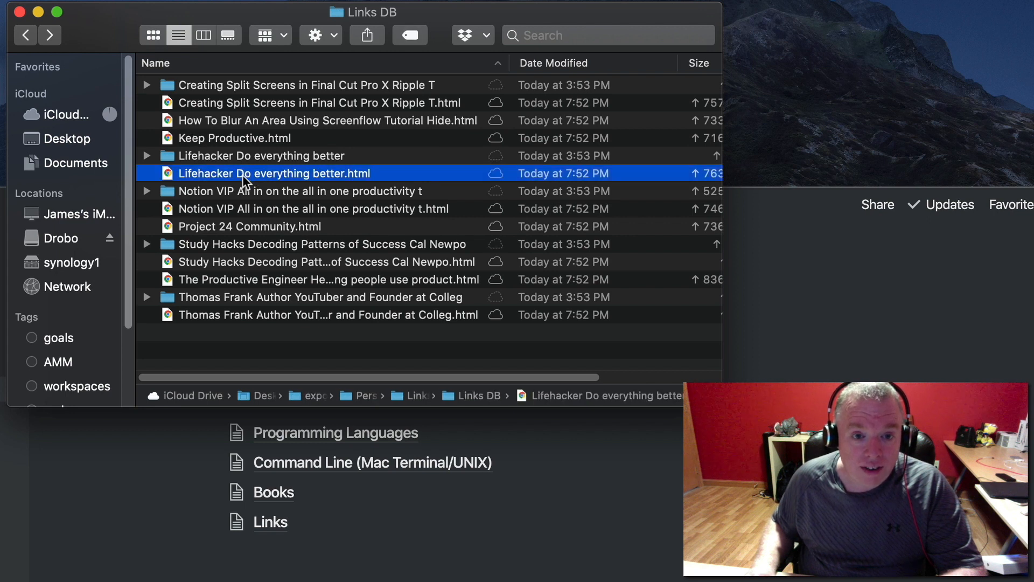
click(261, 155)
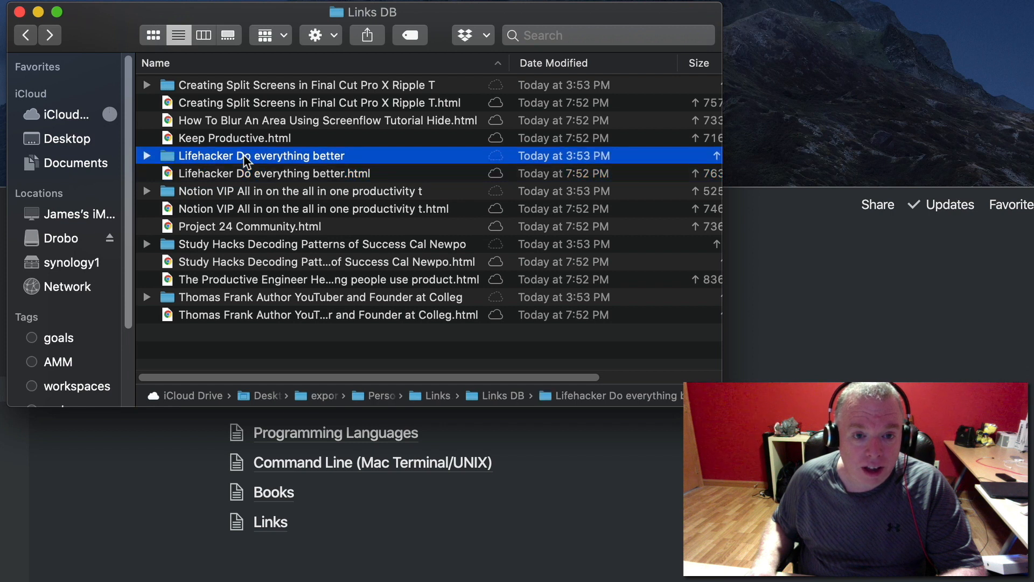
double_click(262, 155)
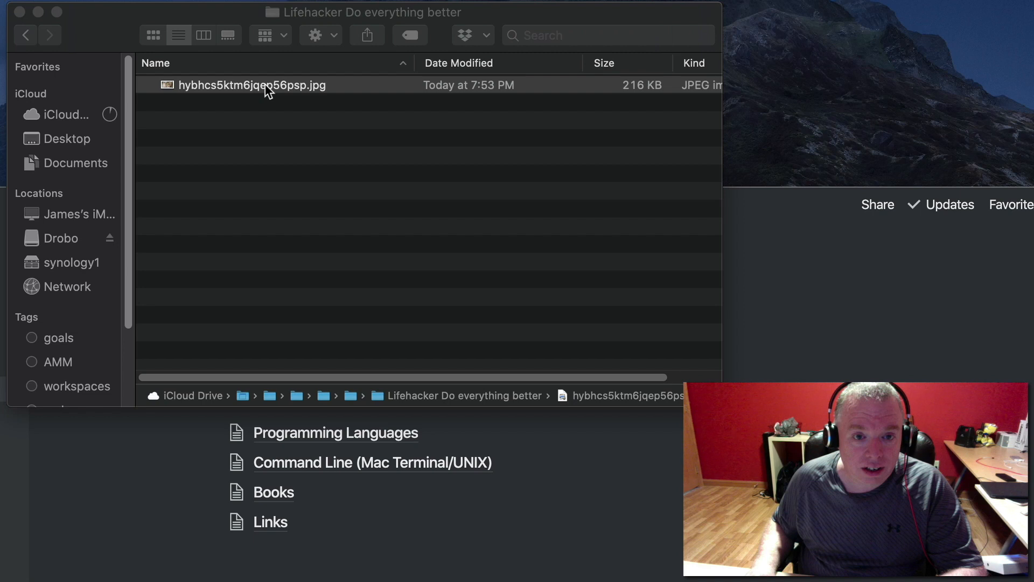
double_click(252, 84)
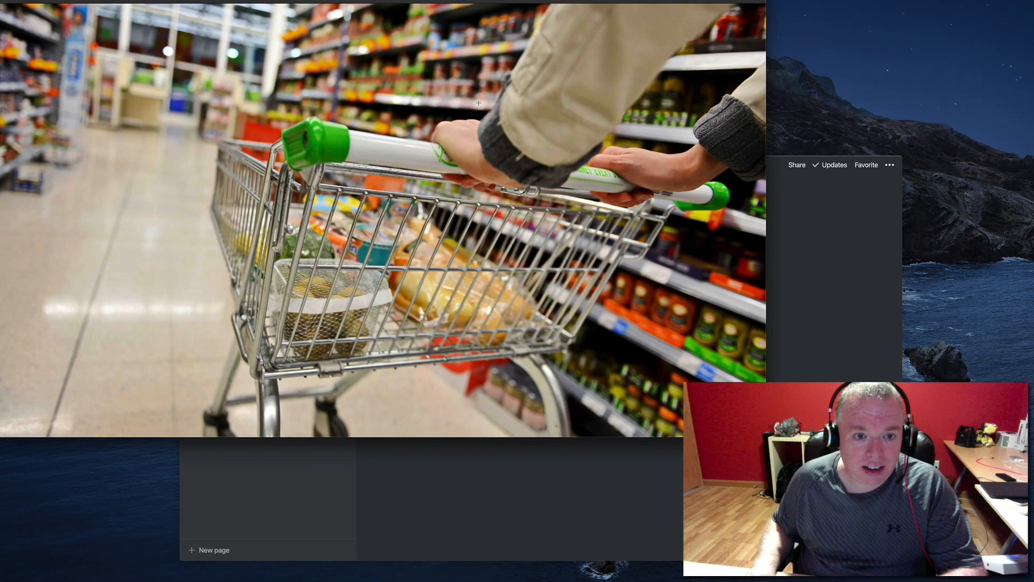